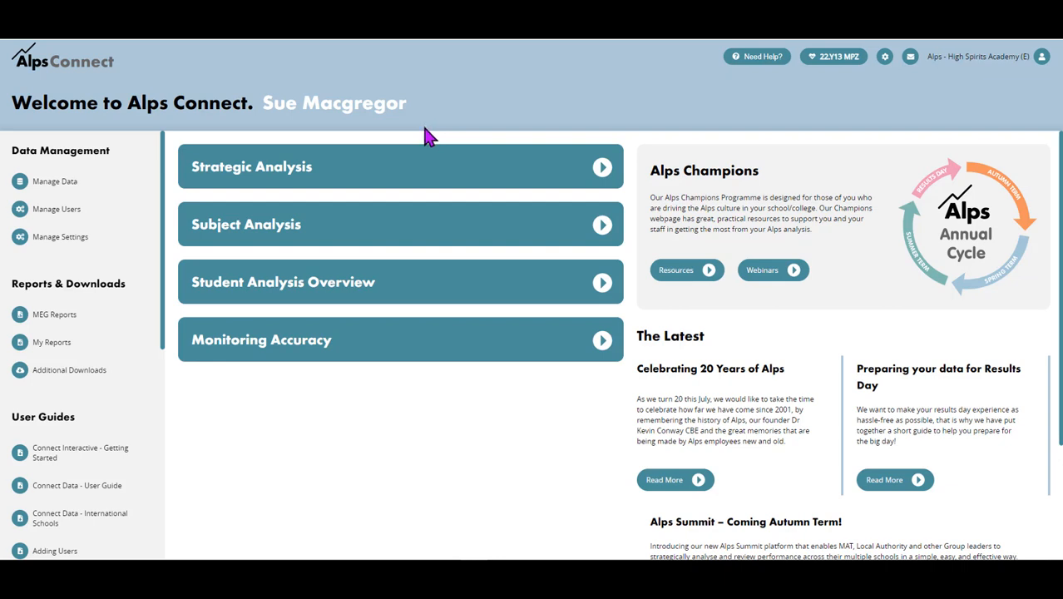
{"action": "mouse_move", "coordinate": [231, 234]}
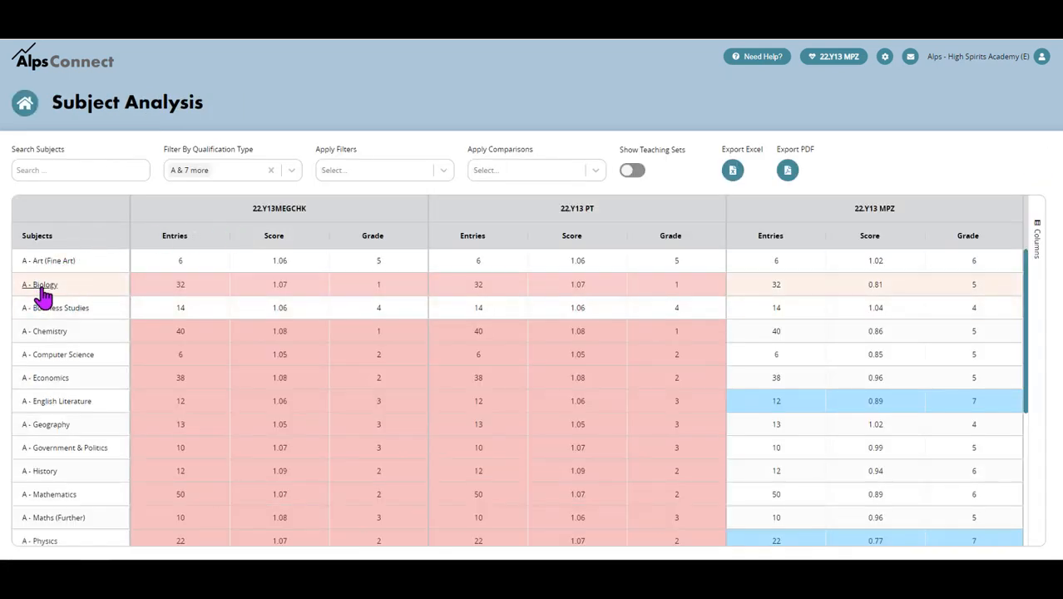
- Open the A - Biology overview and show its list of report pages
{"action": "left_click", "coordinate": [40, 284]}
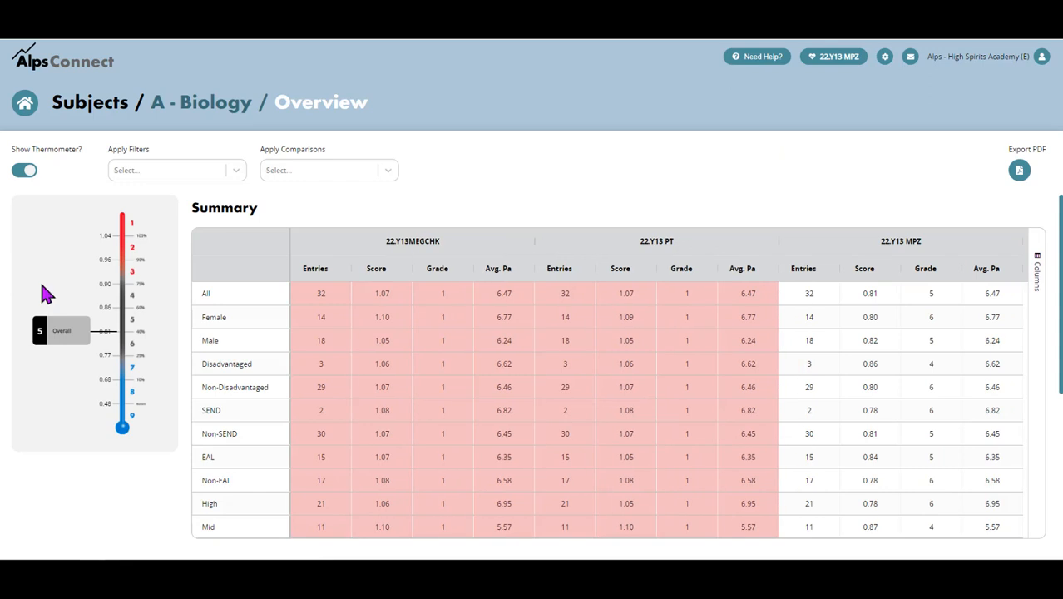
{"action": "left_click", "coordinate": [321, 102]}
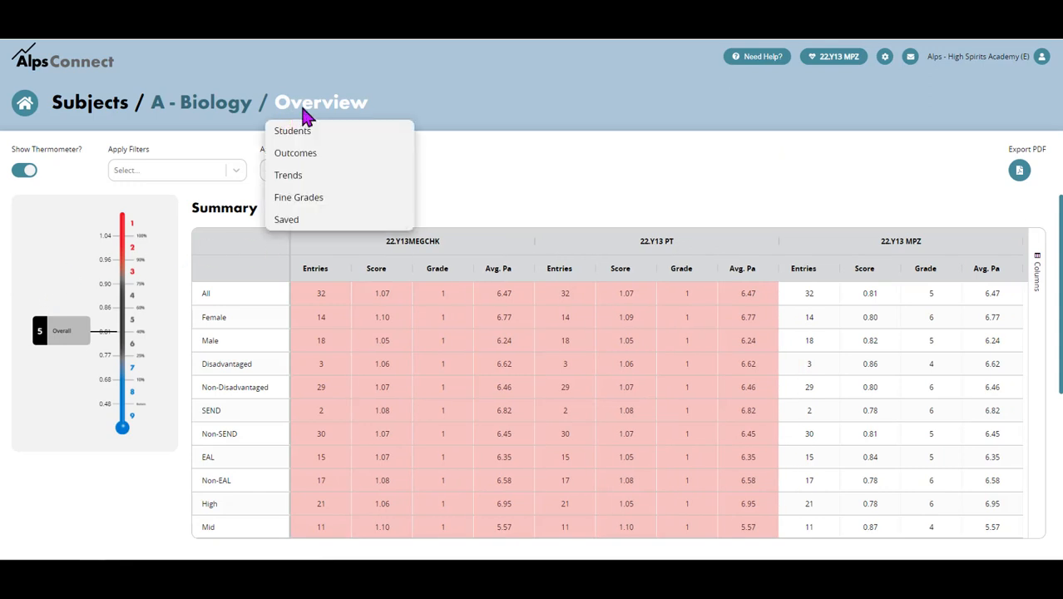
- Switch to Biology Outcomes and view bands, grade totals and Overall VAS 0.81
{"action": "left_click", "coordinate": [296, 152]}
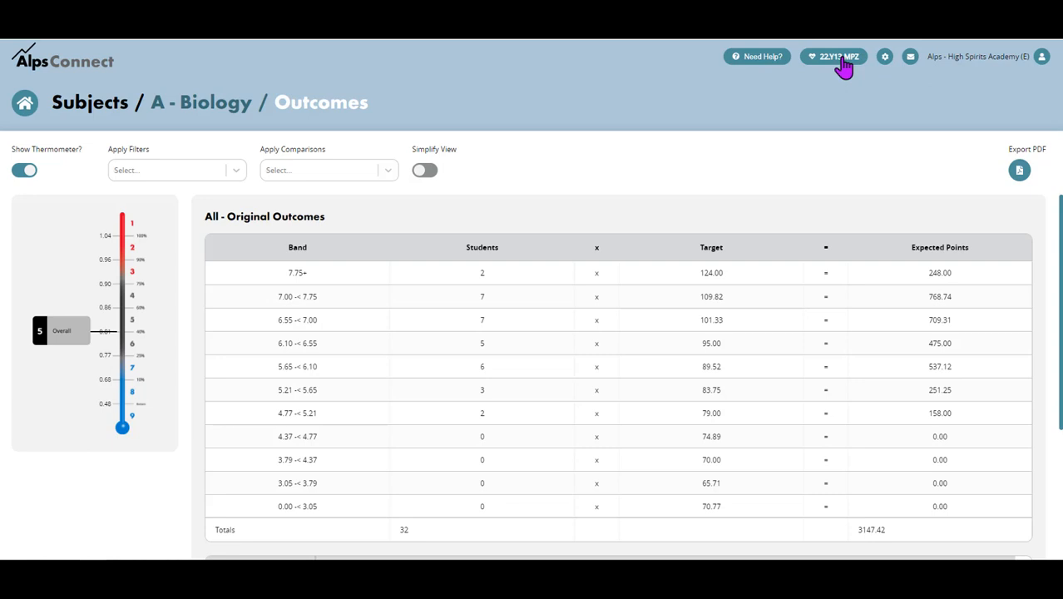
{"action": "mouse_move", "coordinate": [829, 80]}
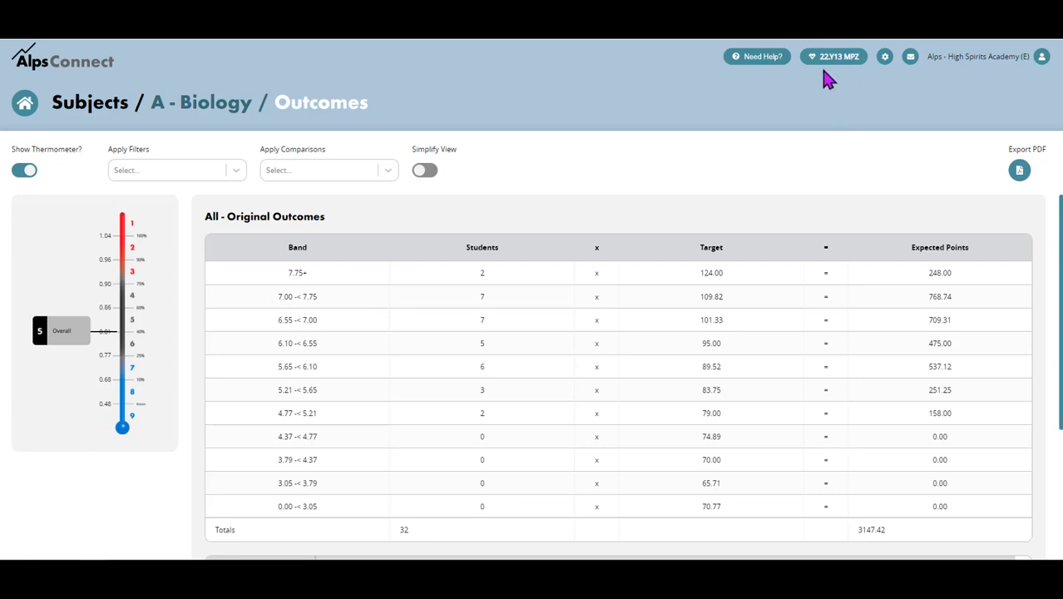
{"action": "mouse_move", "coordinate": [753, 240]}
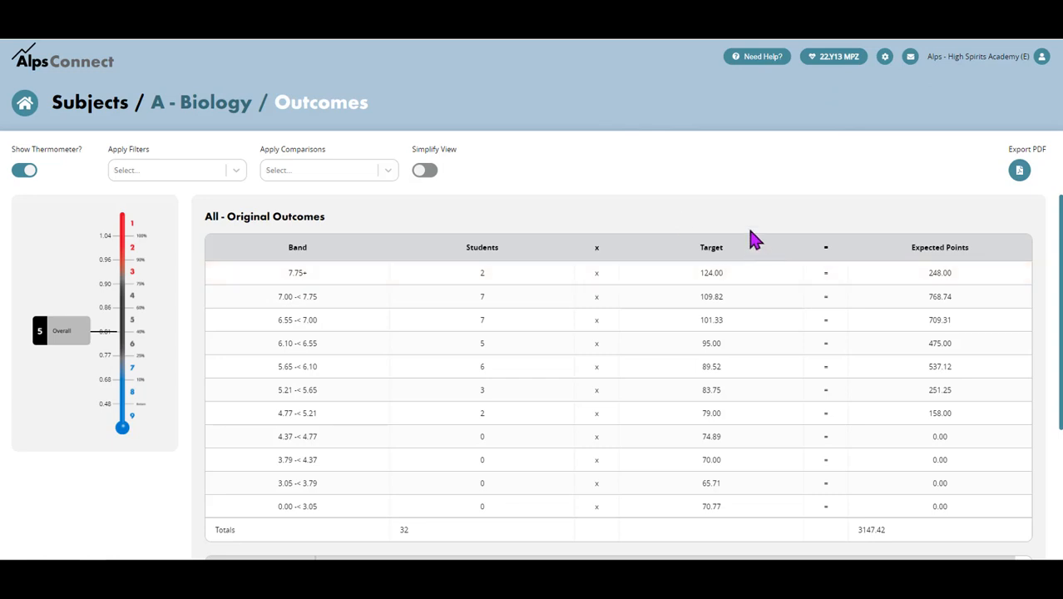
{"action": "mouse_move", "coordinate": [235, 200]}
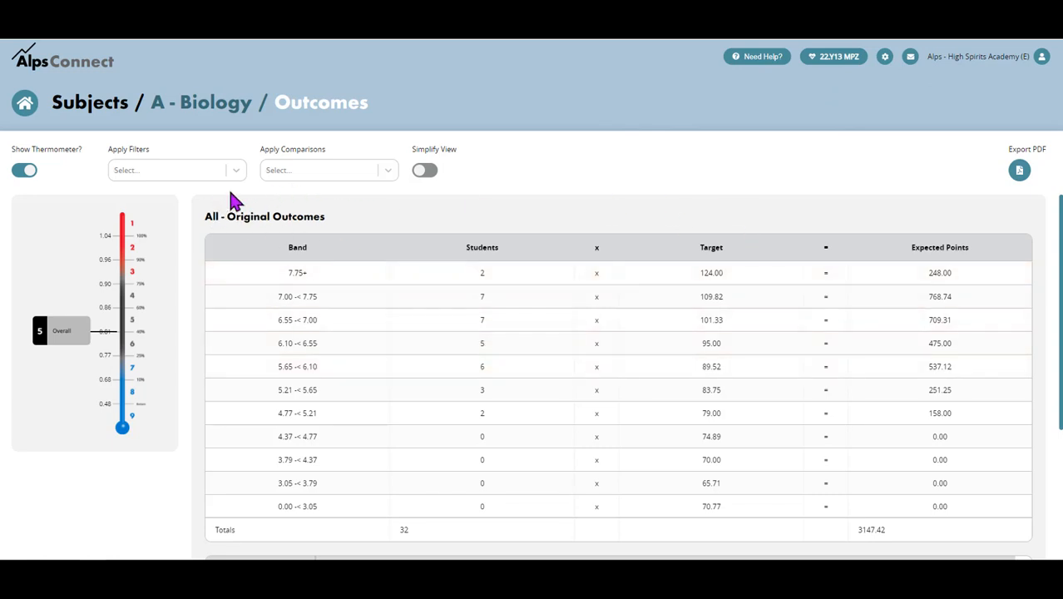
{"action": "scroll", "scroll_direction": "down", "scroll_amount": 3}
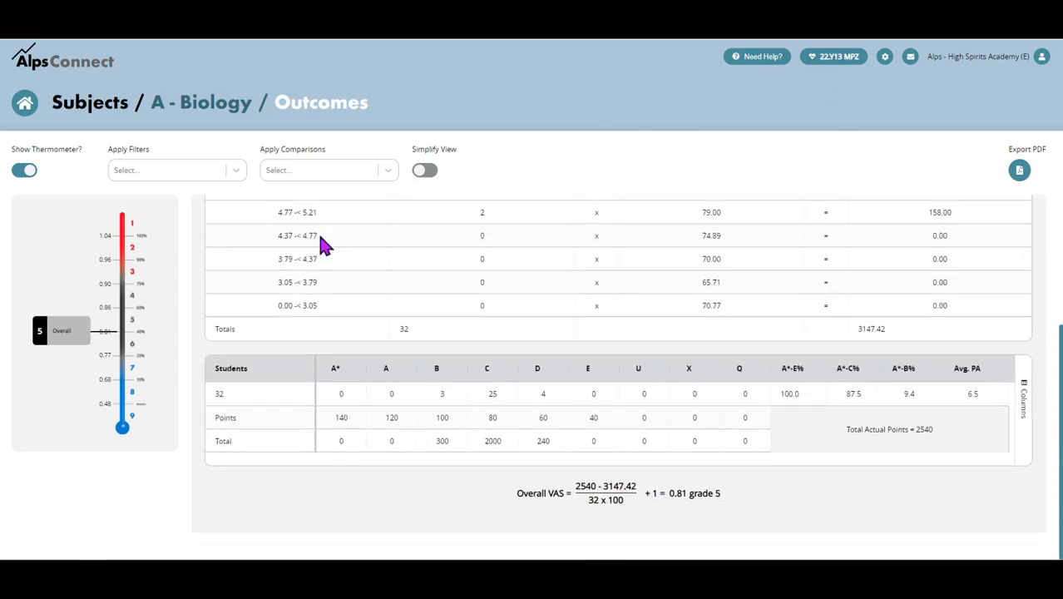
{"action": "mouse_move", "coordinate": [546, 394]}
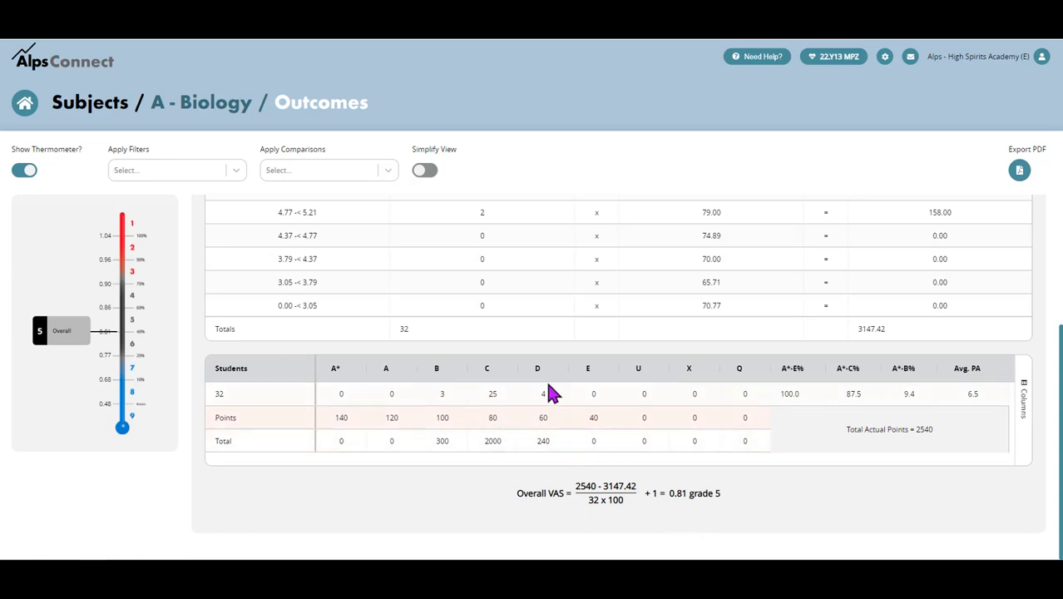
{"action": "scroll", "scroll_direction": "up", "scroll_amount": 3}
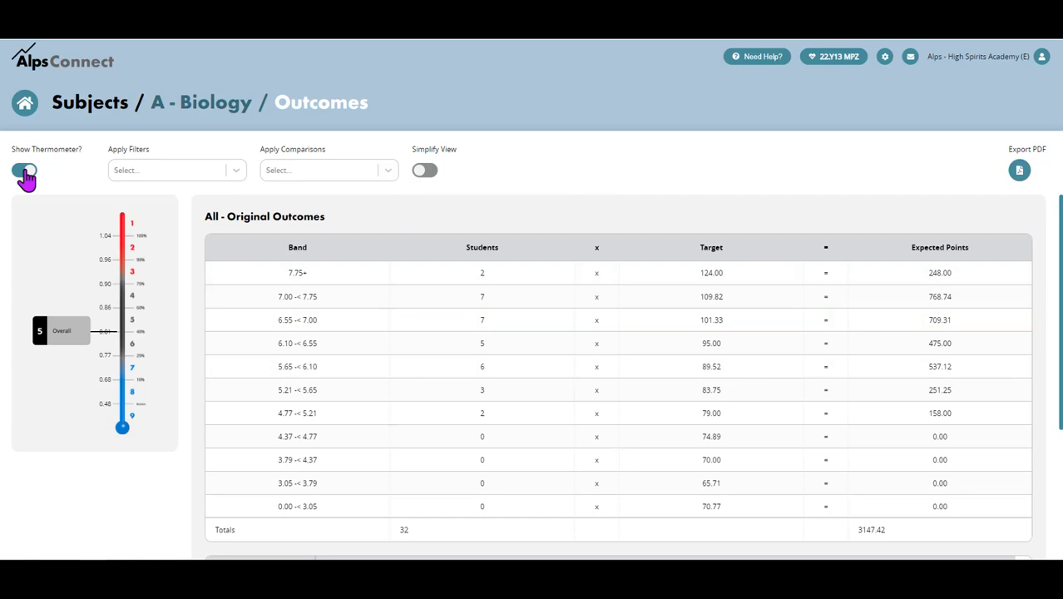
{"action": "left_click", "coordinate": [24, 169]}
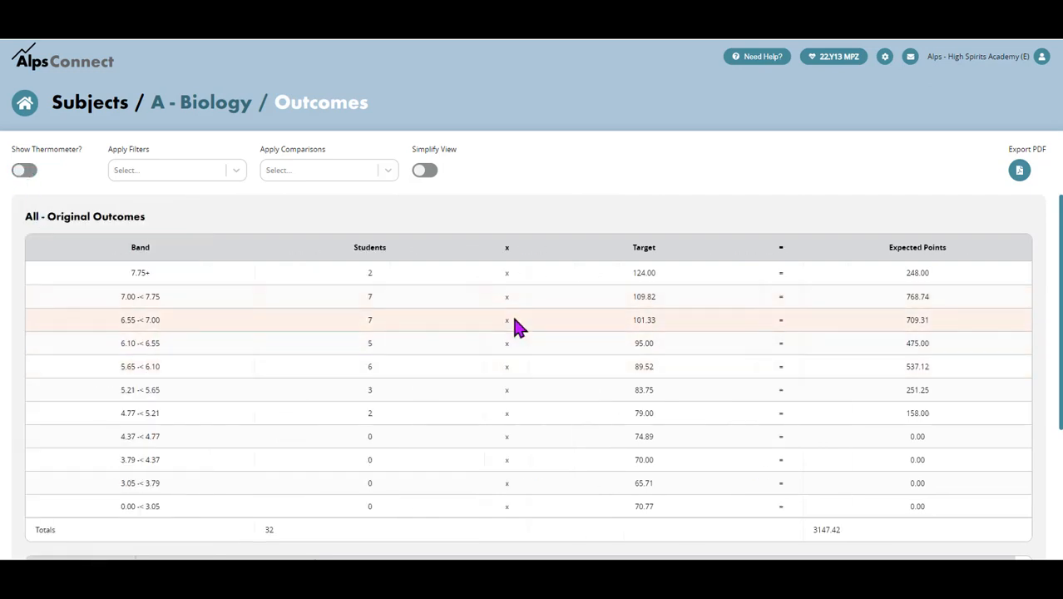
{"action": "mouse_move", "coordinate": [483, 244]}
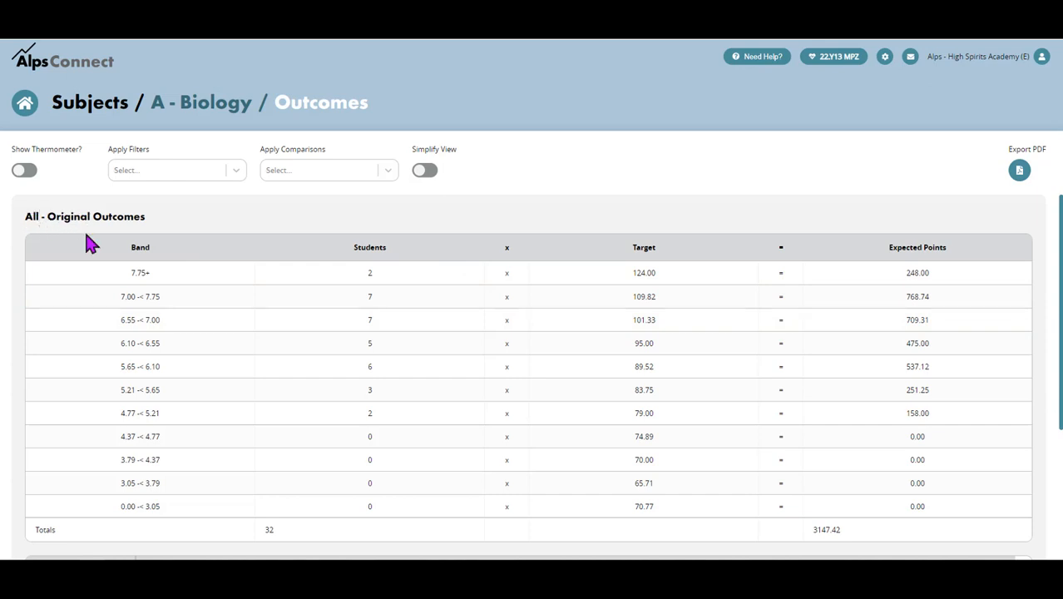
{"action": "mouse_move", "coordinate": [122, 272]}
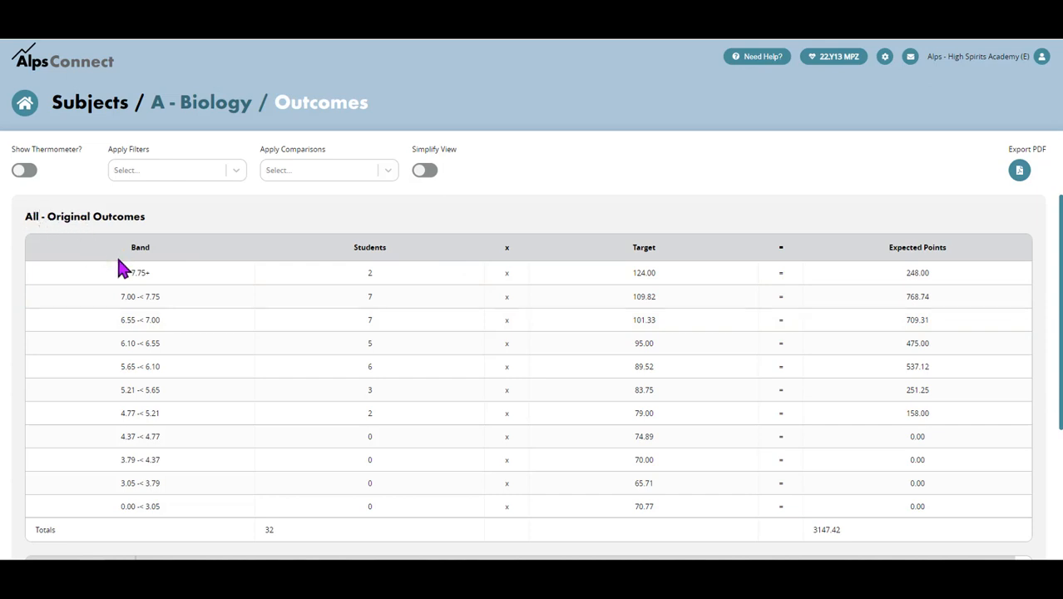
{"action": "mouse_move", "coordinate": [254, 274]}
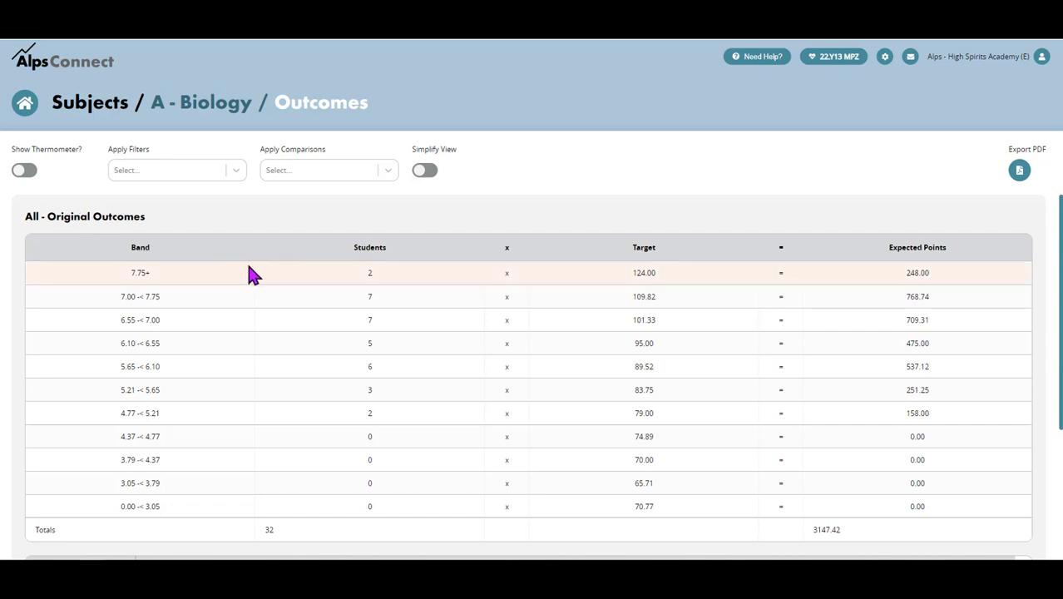
{"action": "mouse_move", "coordinate": [258, 506]}
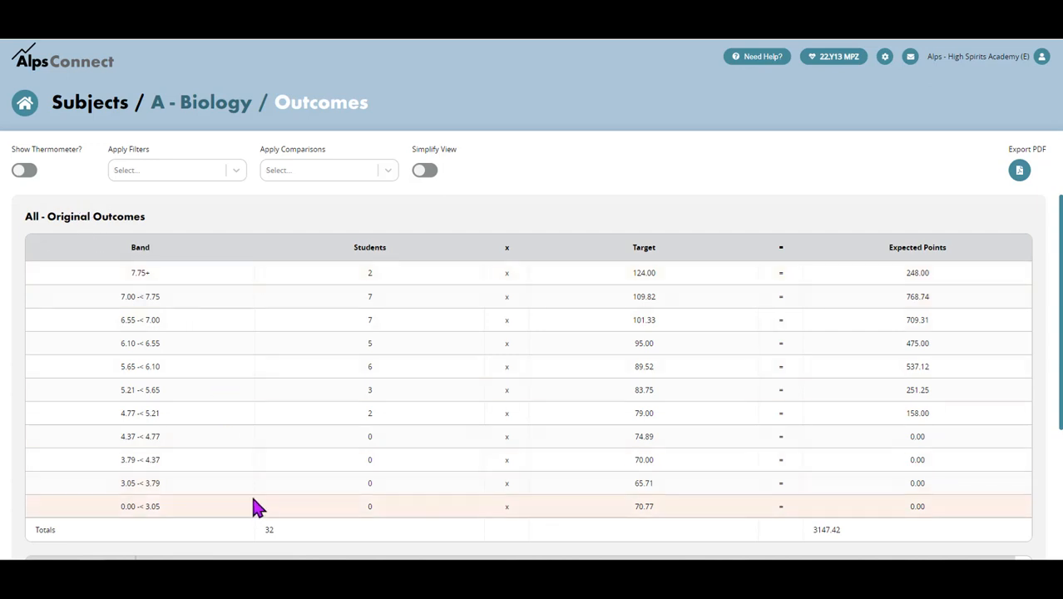
{"action": "mouse_move", "coordinate": [140, 272]}
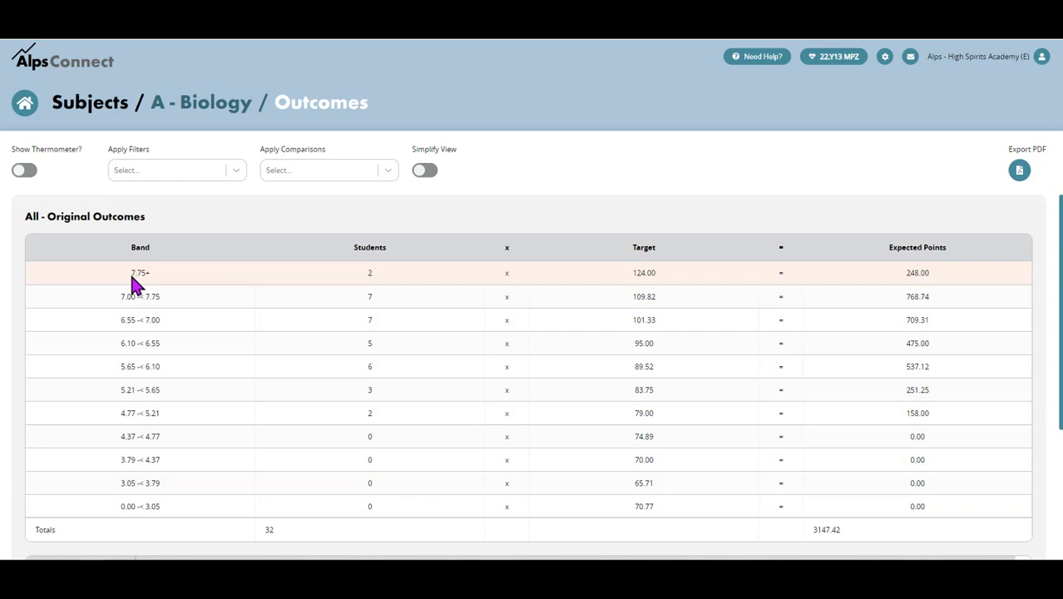
{"action": "mouse_move", "coordinate": [162, 524]}
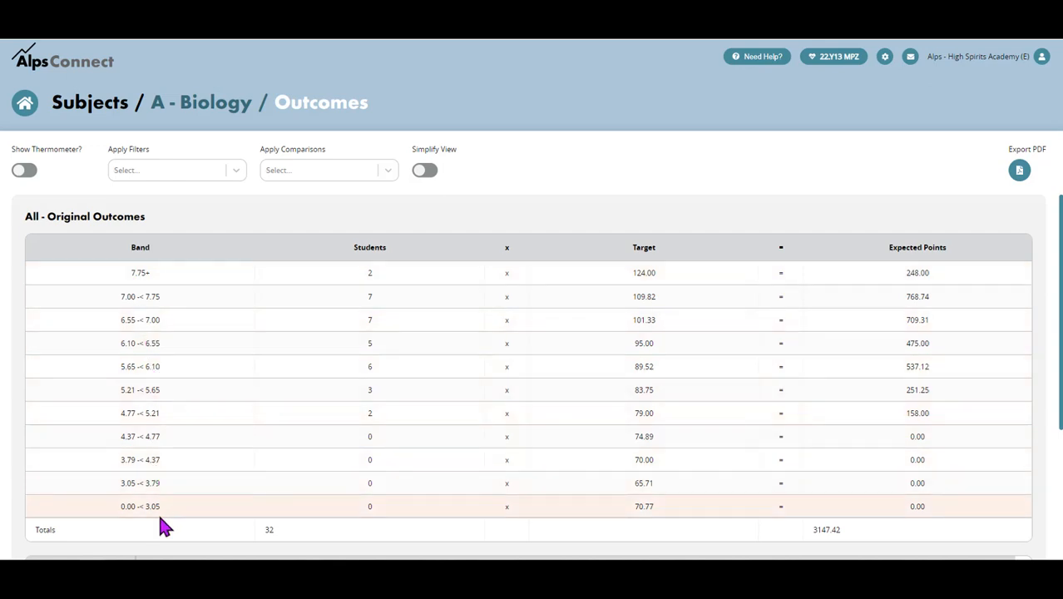
{"action": "mouse_move", "coordinate": [374, 308]}
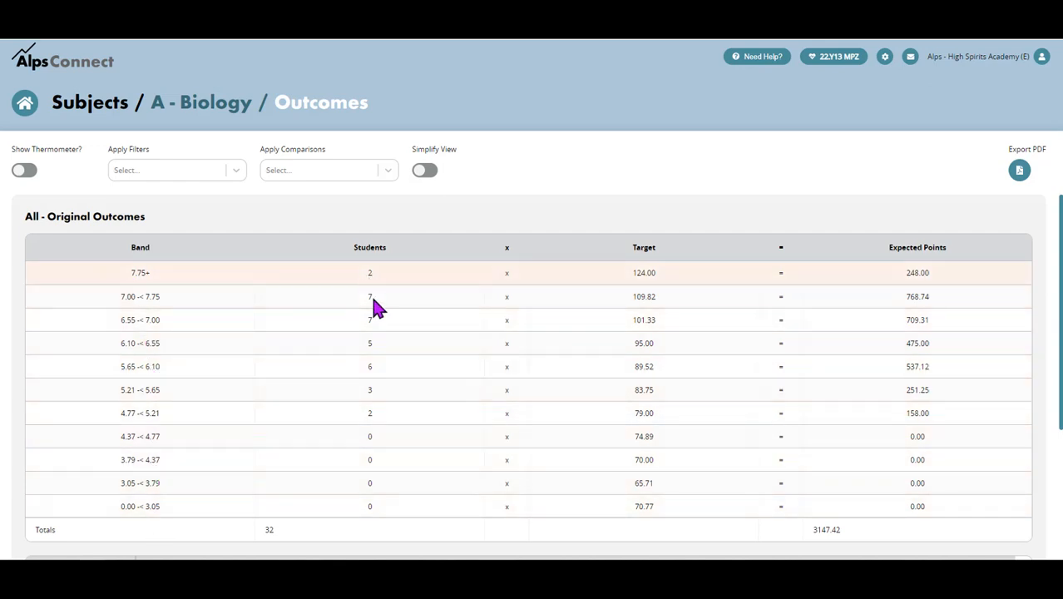
{"action": "mouse_move", "coordinate": [382, 420]}
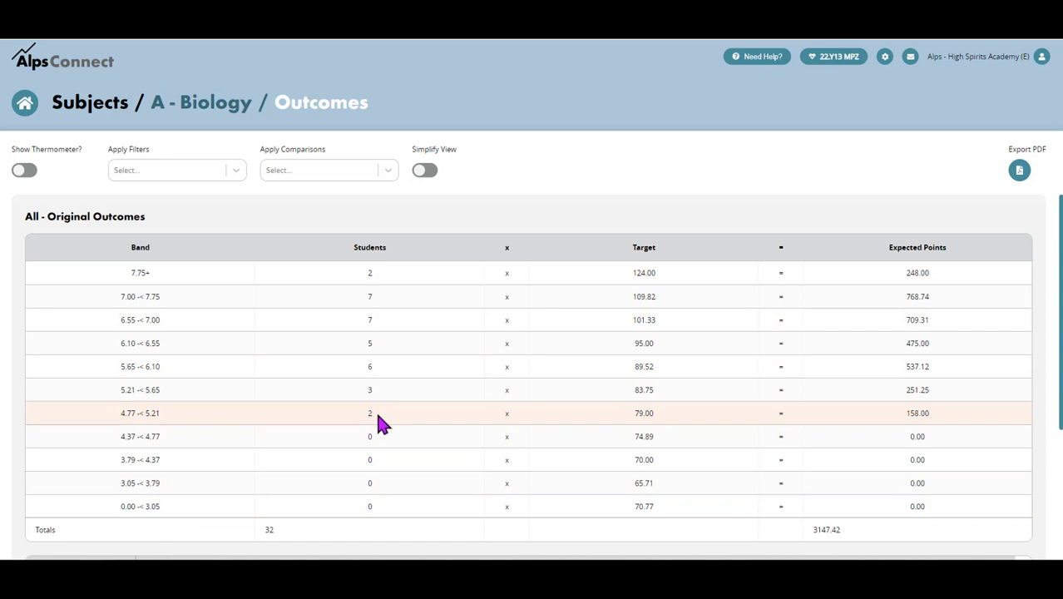
{"action": "mouse_move", "coordinate": [652, 261]}
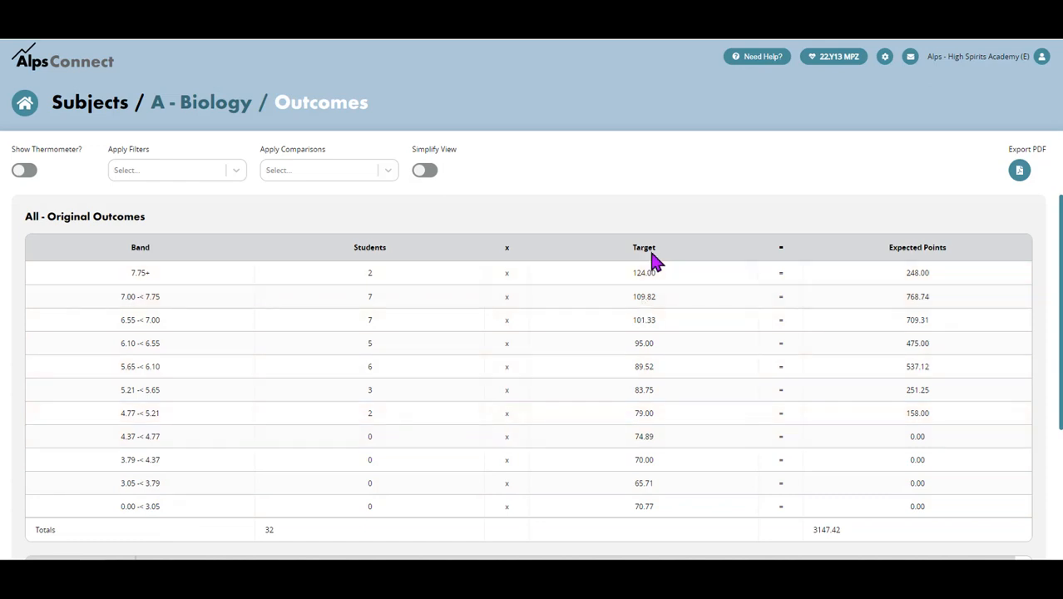
{"action": "mouse_move", "coordinate": [657, 413]}
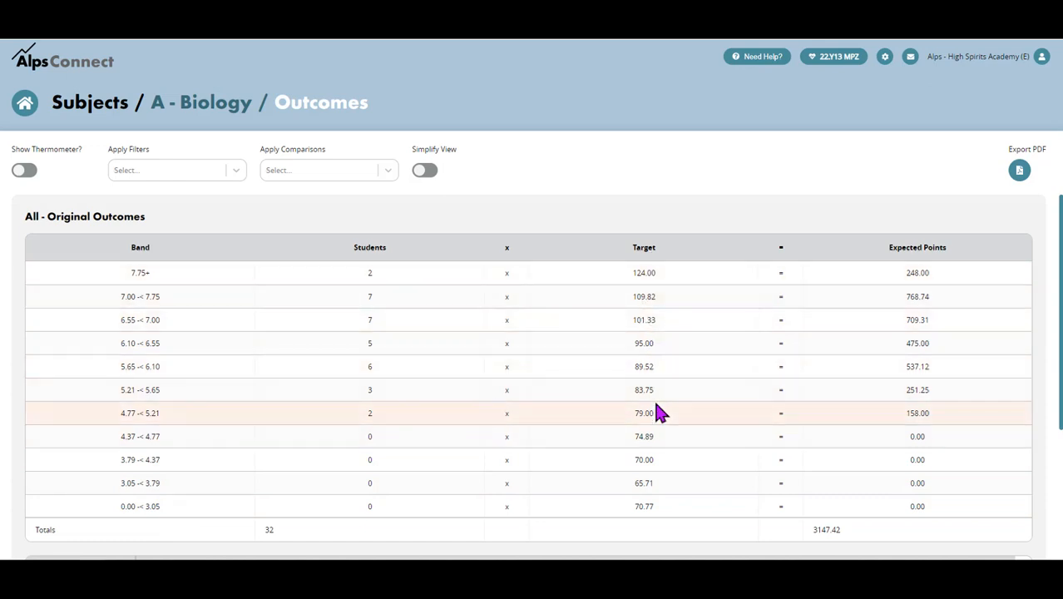
{"action": "mouse_move", "coordinate": [664, 405]}
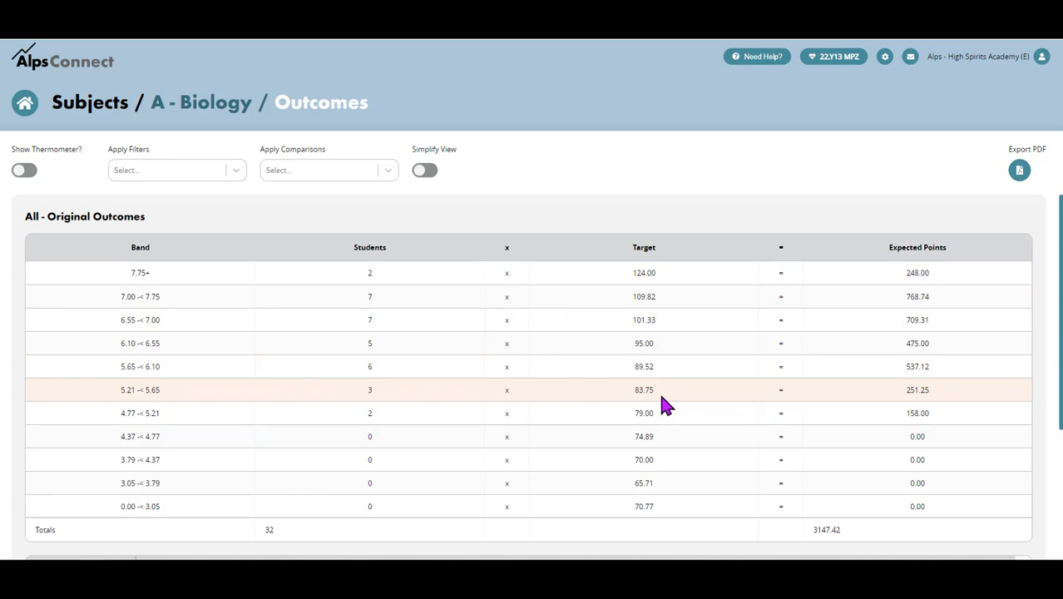
{"action": "mouse_move", "coordinate": [658, 396]}
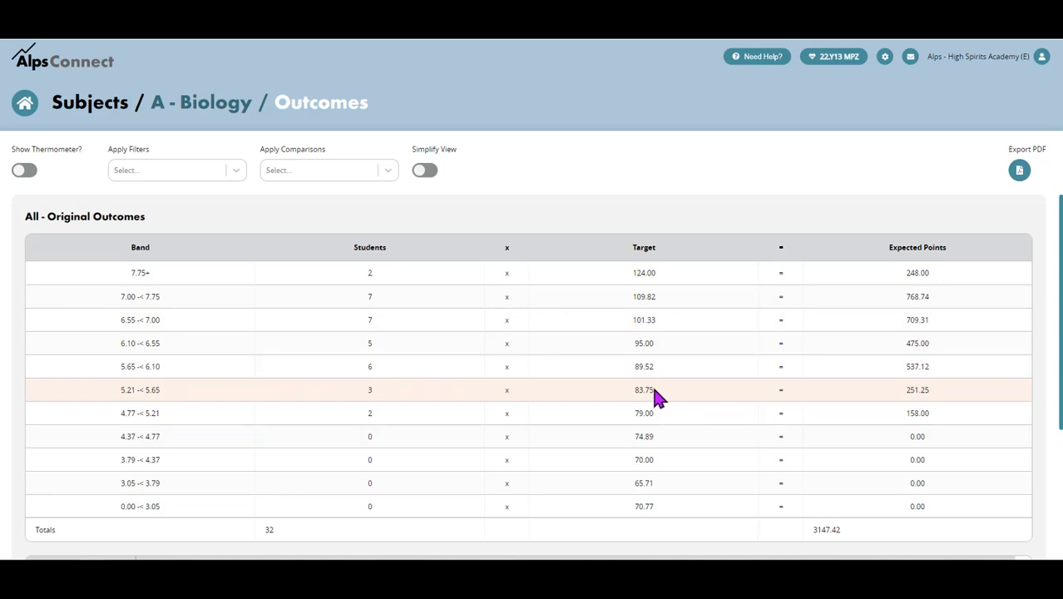
{"action": "mouse_move", "coordinate": [649, 381]}
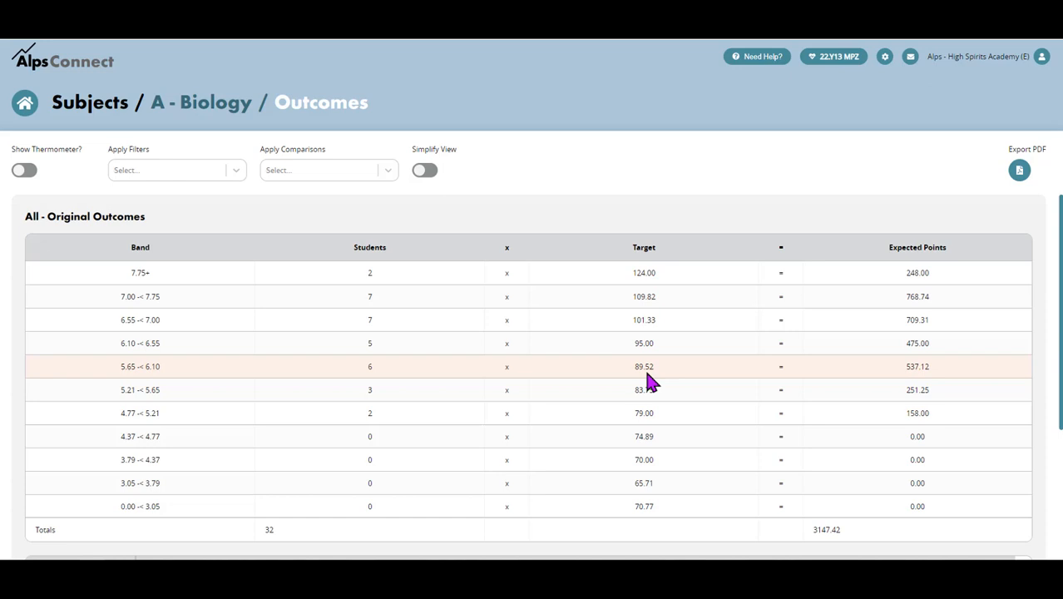
{"action": "mouse_move", "coordinate": [658, 283]}
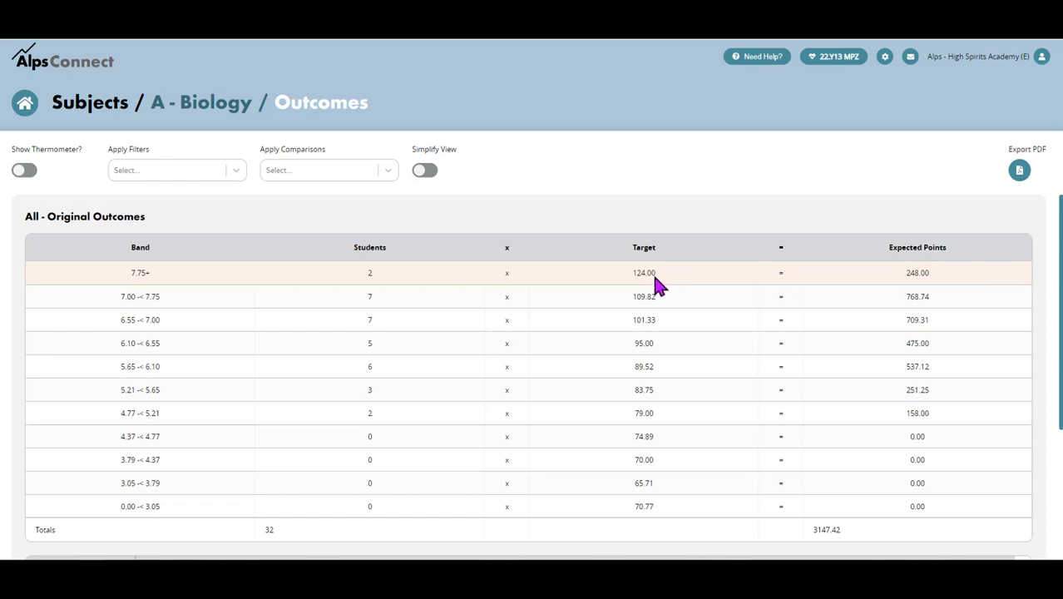
{"action": "mouse_move", "coordinate": [649, 296]}
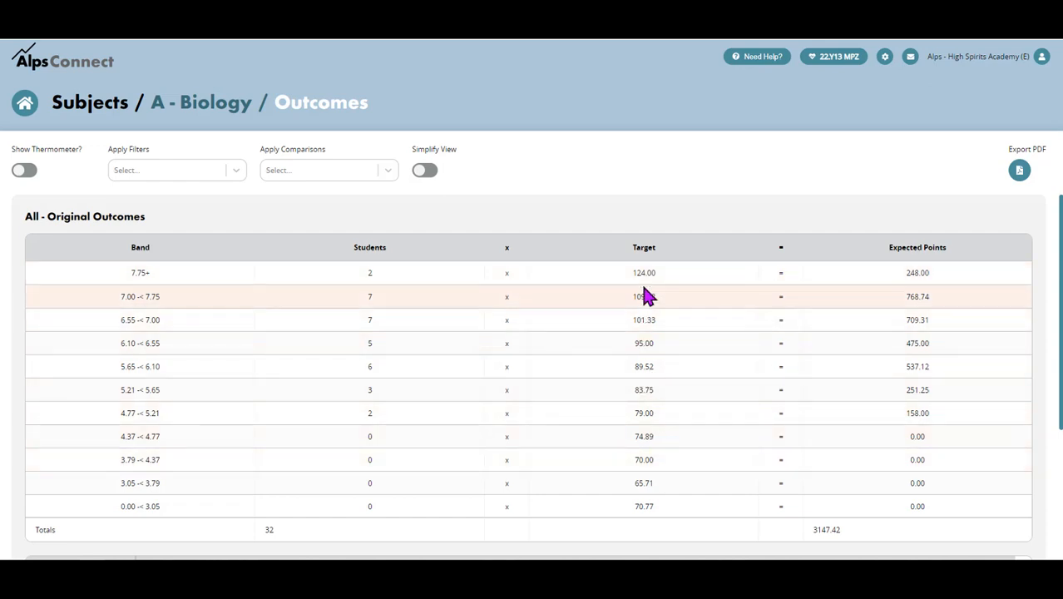
{"action": "mouse_move", "coordinate": [620, 287]}
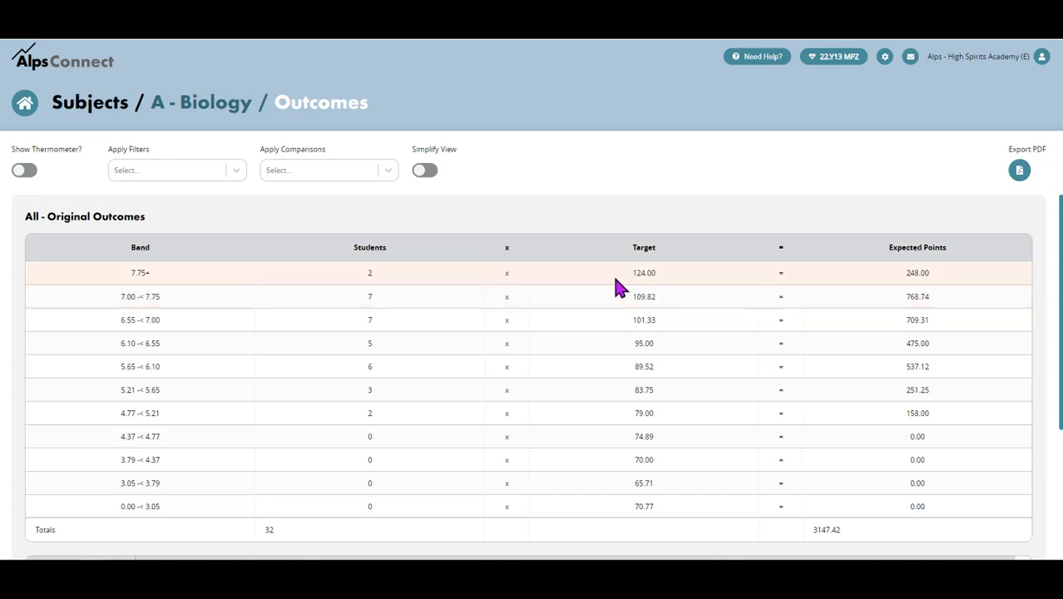
{"action": "mouse_move", "coordinate": [919, 258]}
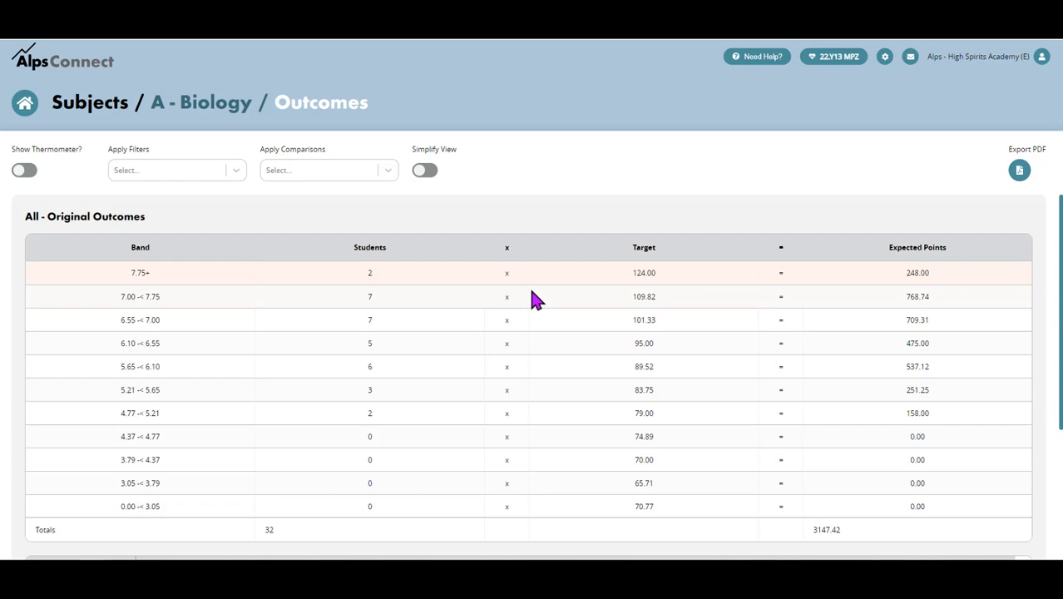
{"action": "mouse_move", "coordinate": [941, 285]}
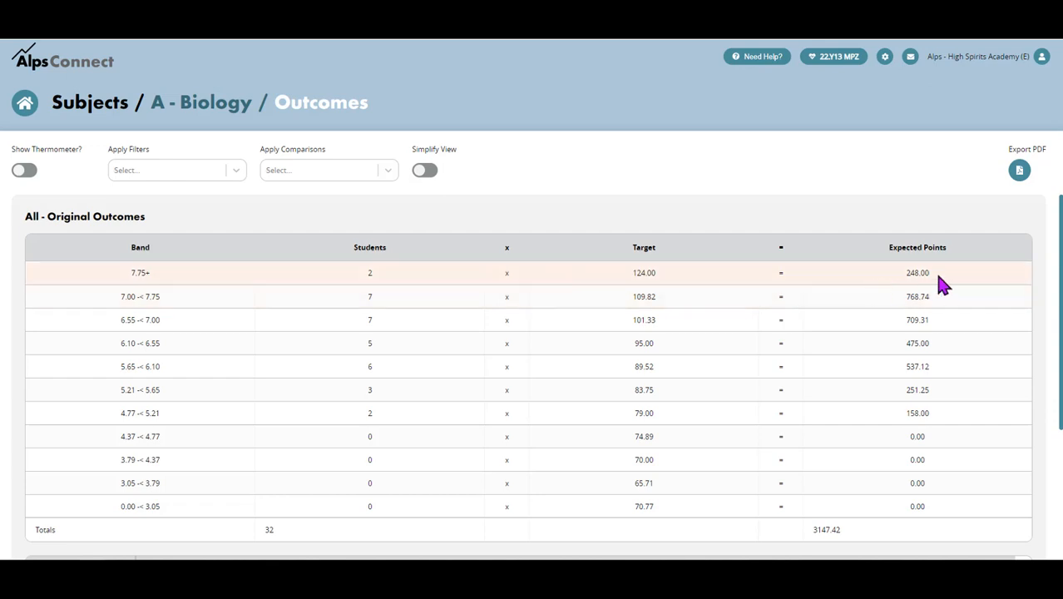
{"action": "mouse_move", "coordinate": [937, 482]}
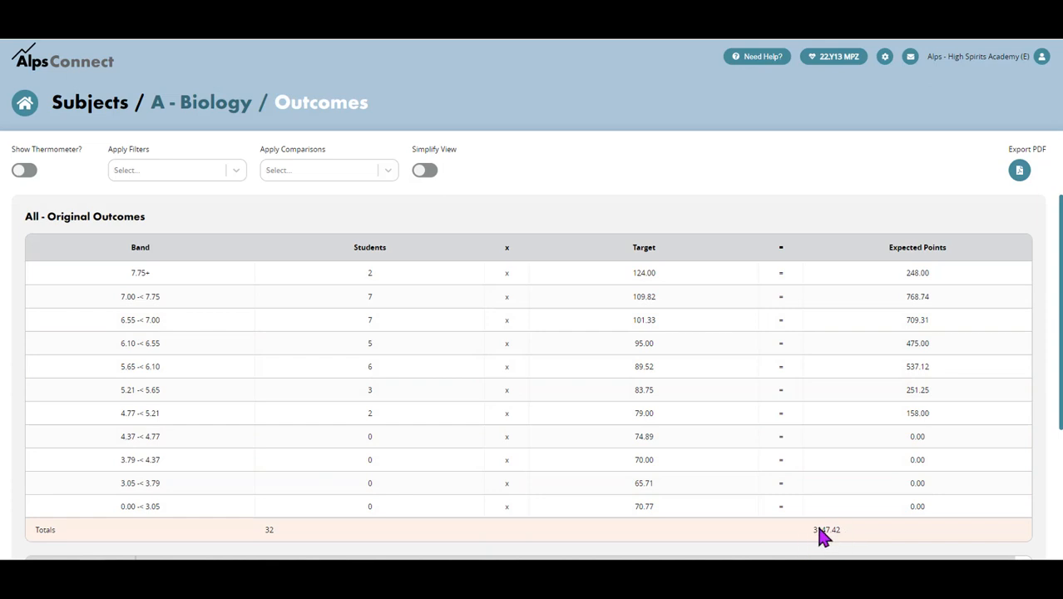
{"action": "mouse_move", "coordinate": [827, 545]}
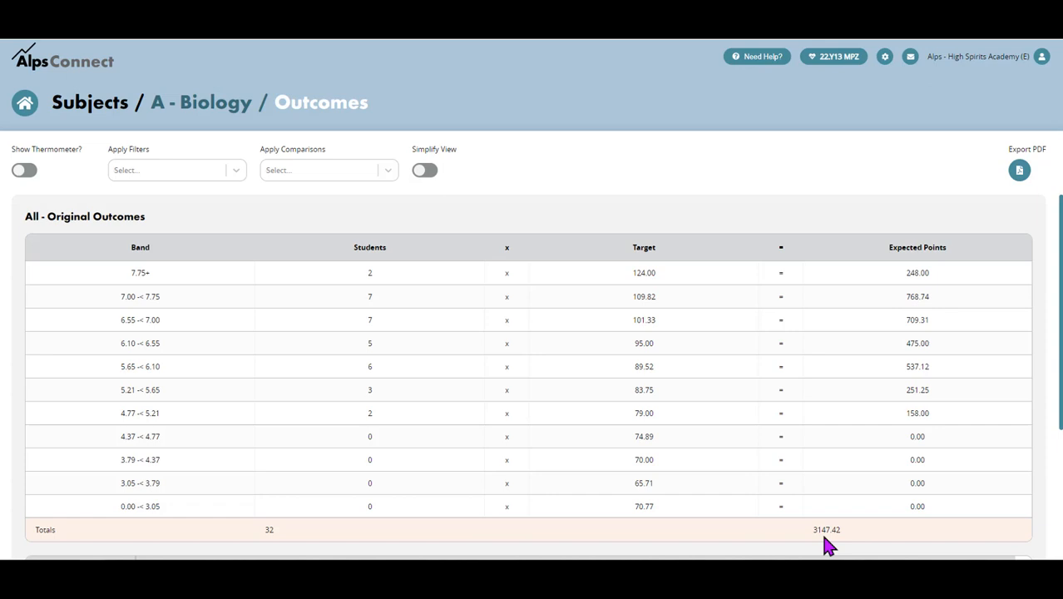
{"action": "scroll", "scroll_direction": "down", "scroll_amount": 3}
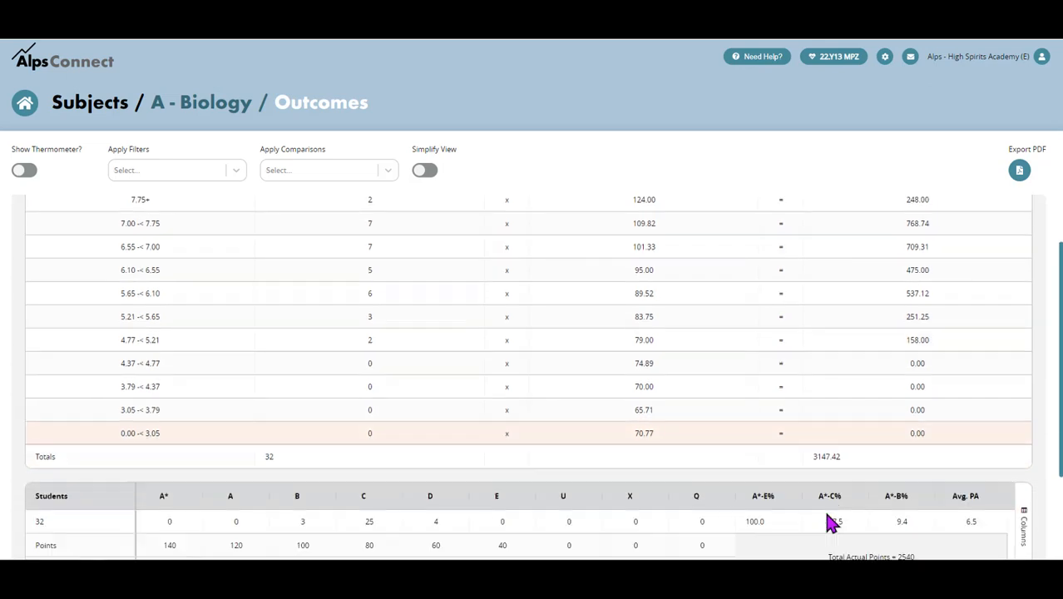
{"action": "scroll", "scroll_direction": "down", "scroll_amount": 3}
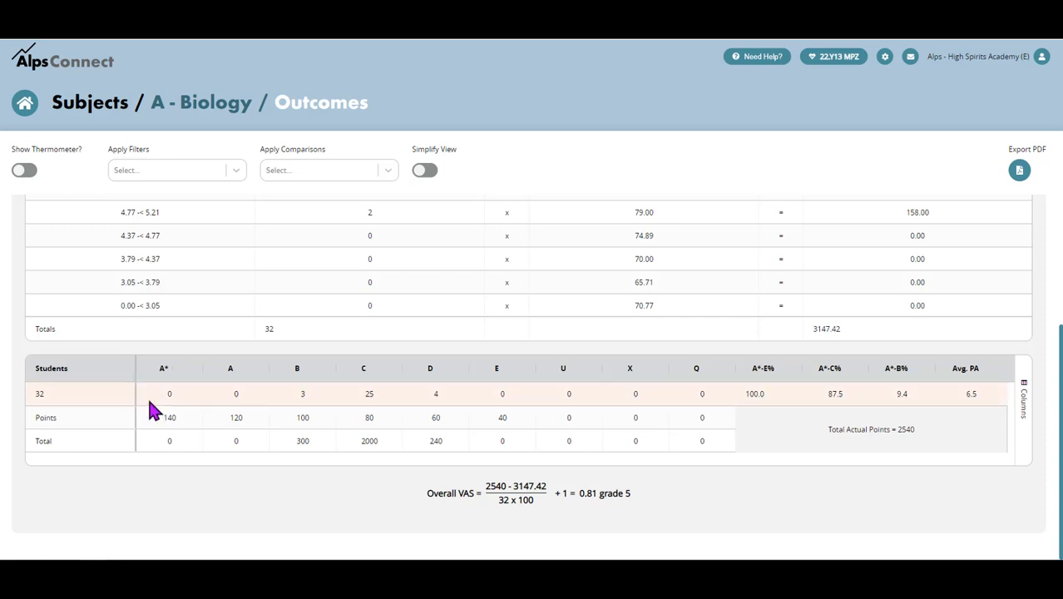
{"action": "mouse_move", "coordinate": [79, 399]}
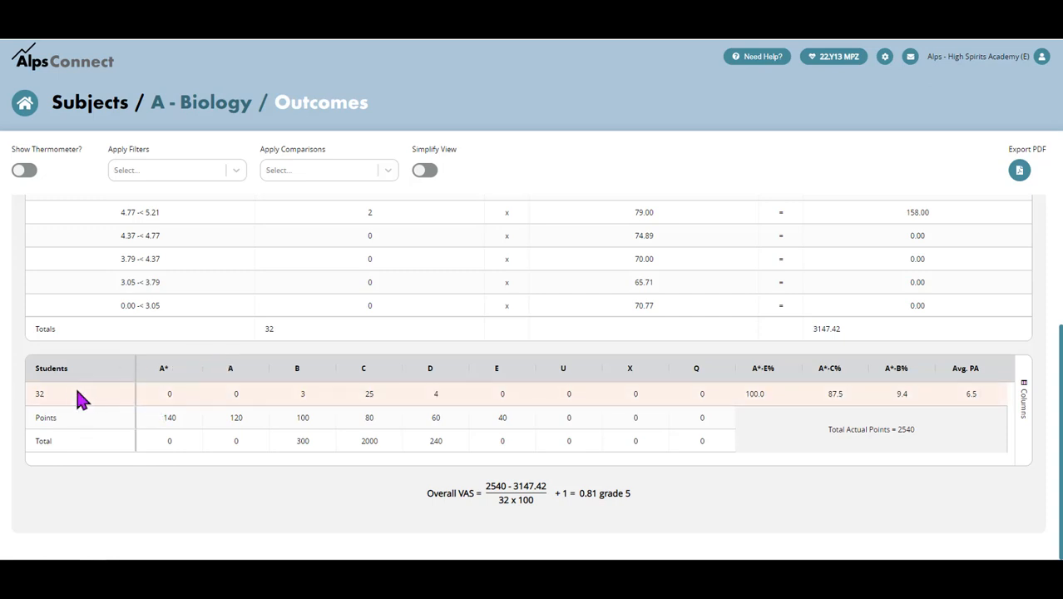
{"action": "mouse_move", "coordinate": [369, 400]}
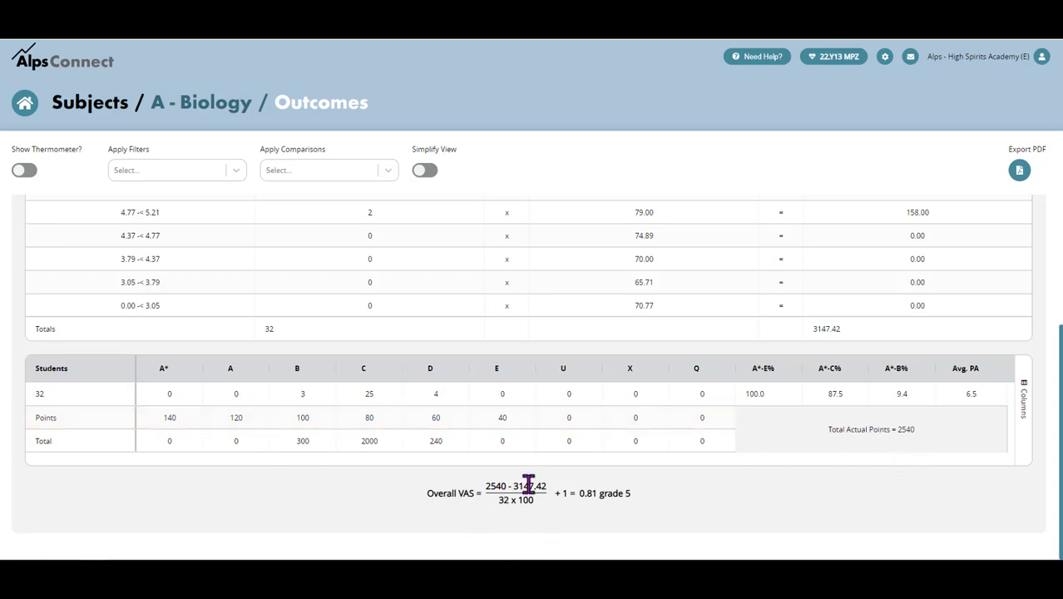
{"action": "mouse_move", "coordinate": [602, 495]}
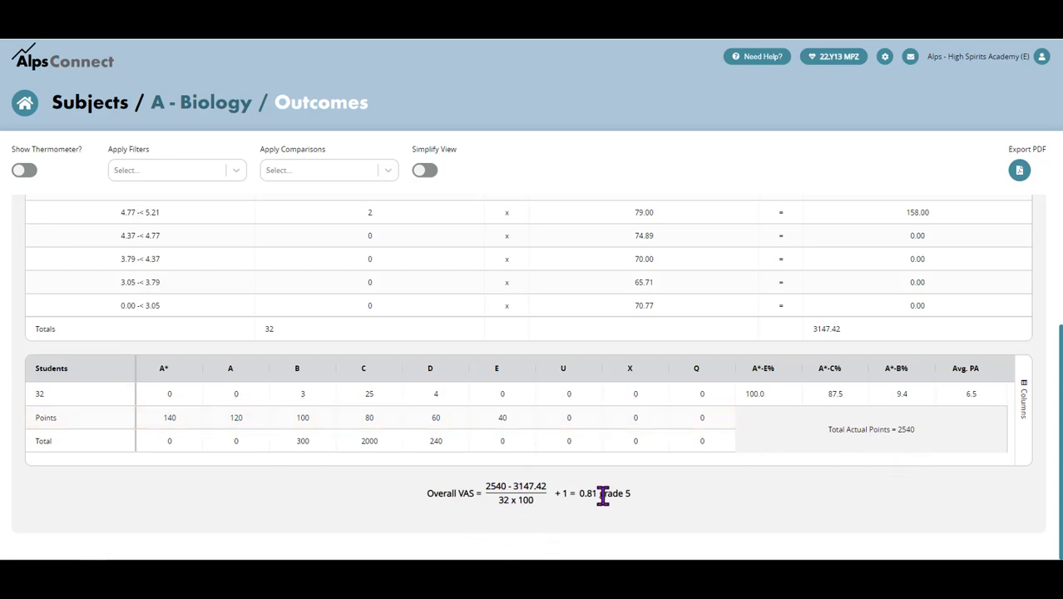
{"action": "mouse_move", "coordinate": [600, 509]}
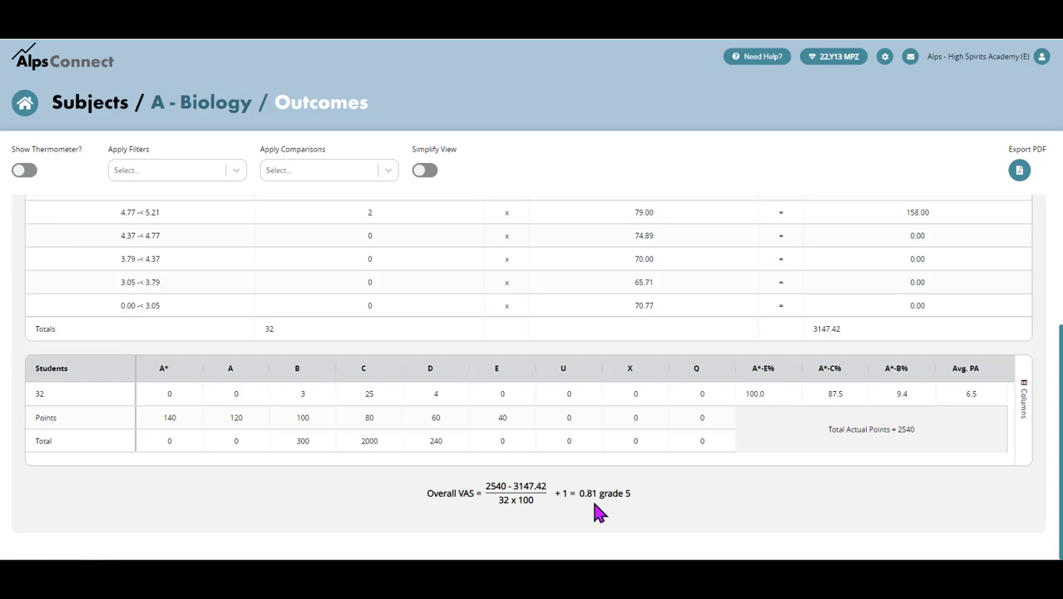
{"action": "mouse_move", "coordinate": [491, 486]}
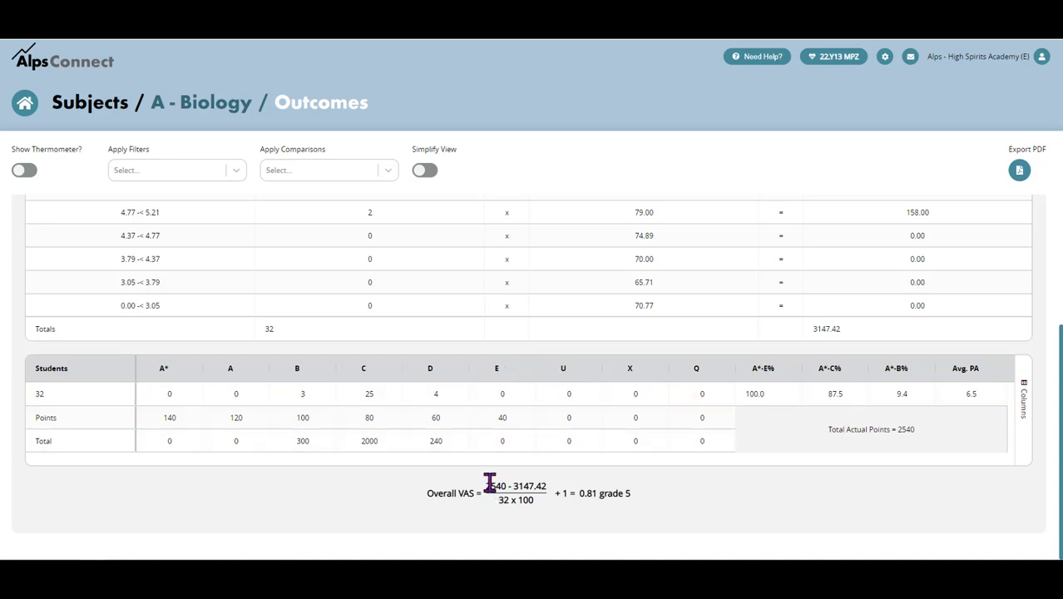
{"action": "mouse_move", "coordinate": [366, 511]}
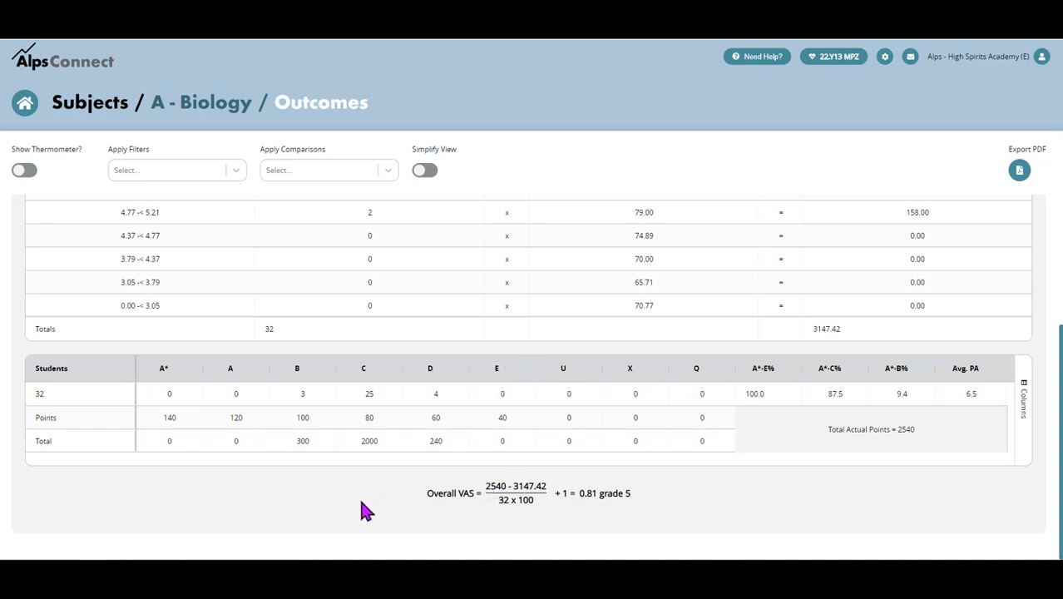
{"action": "mouse_move", "coordinate": [360, 502]}
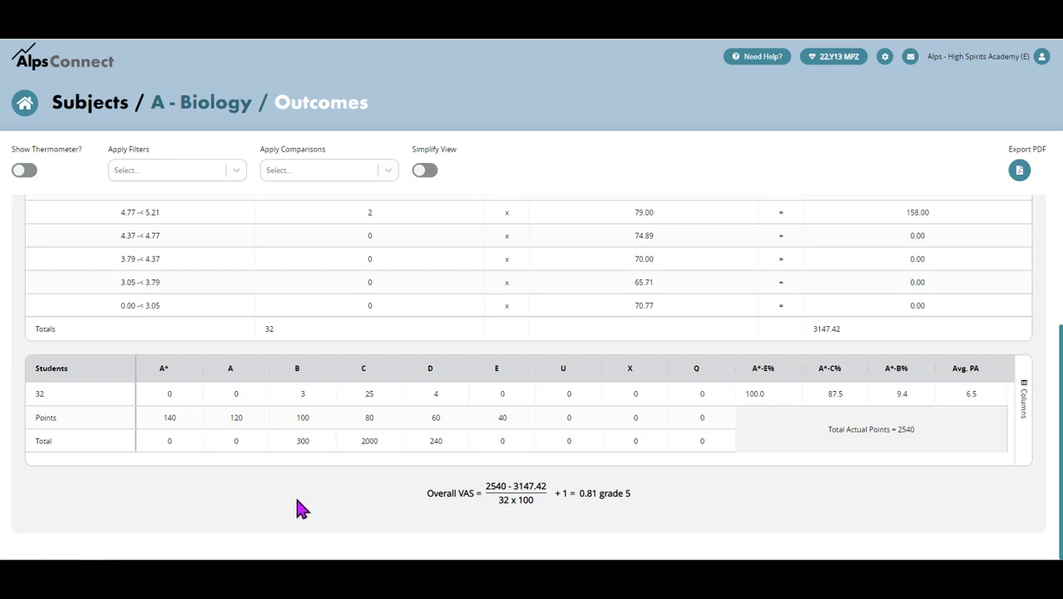
{"action": "mouse_move", "coordinate": [312, 374]}
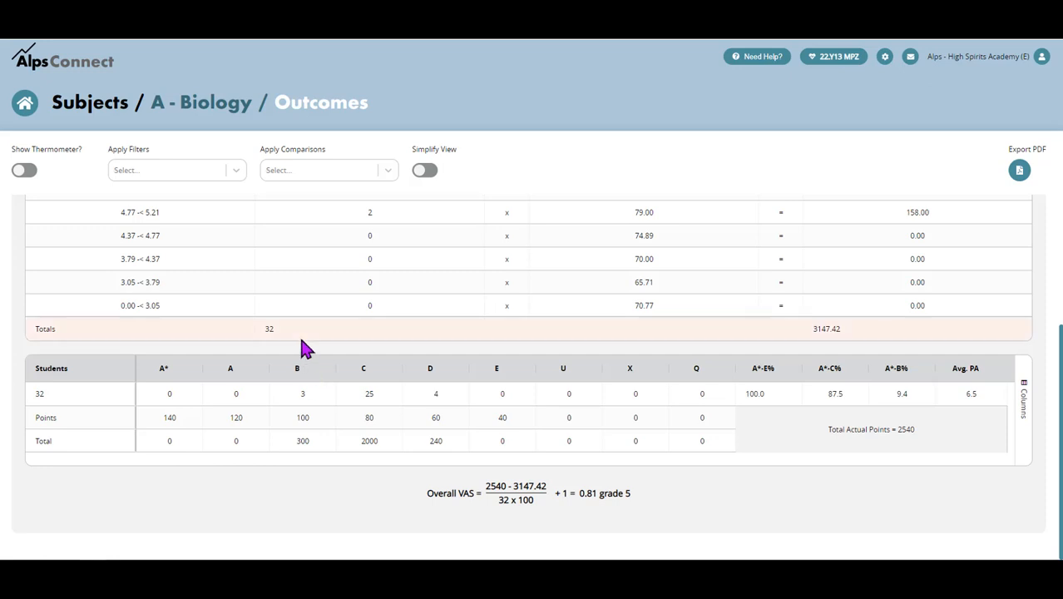
{"action": "mouse_move", "coordinate": [279, 323]}
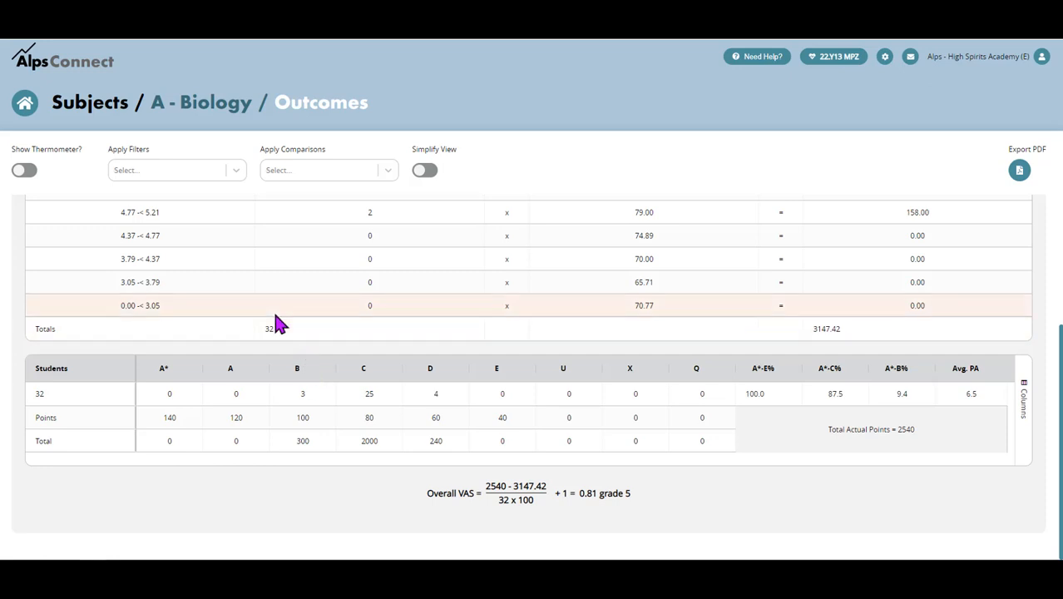
{"action": "mouse_move", "coordinate": [281, 333]}
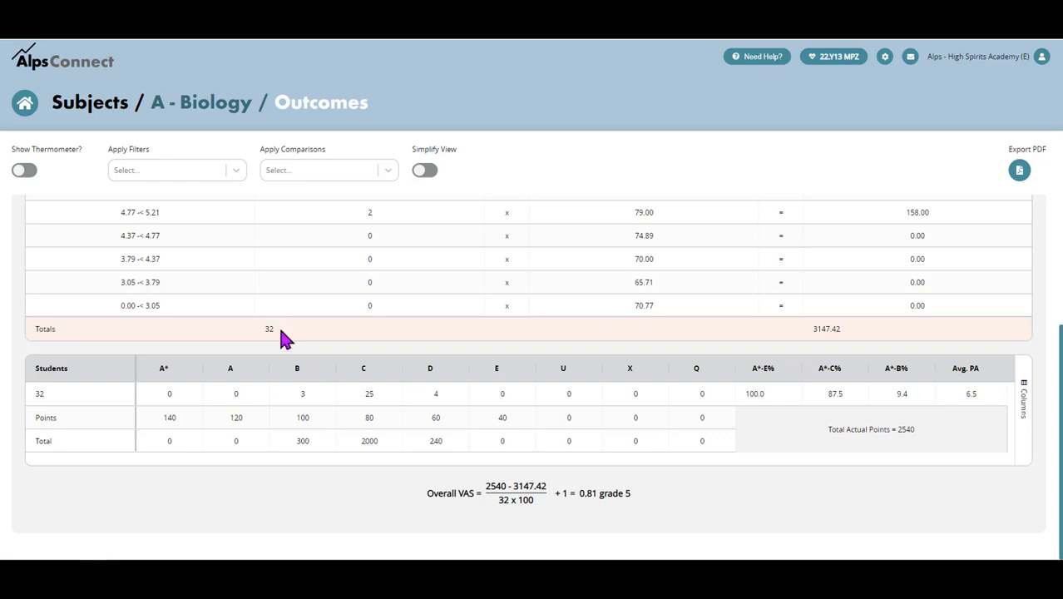
{"action": "mouse_move", "coordinate": [86, 382]}
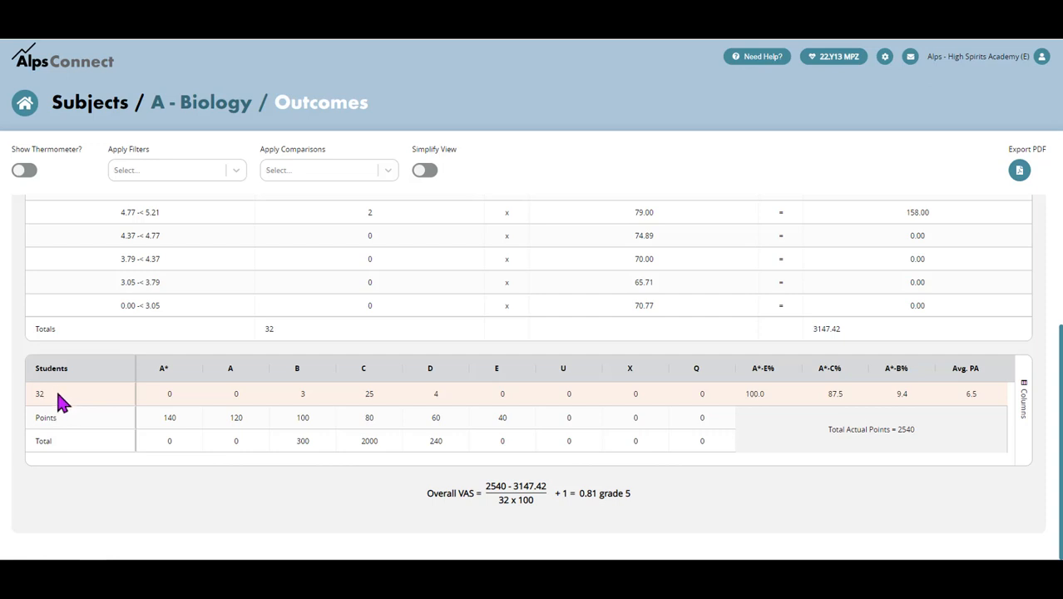
{"action": "mouse_move", "coordinate": [98, 405]}
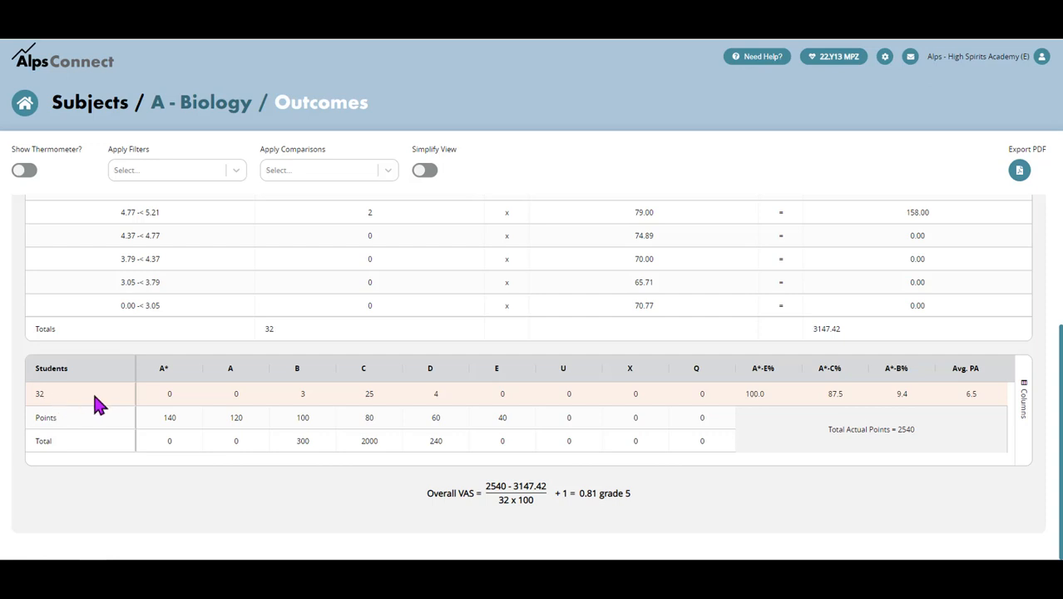
{"action": "mouse_move", "coordinate": [57, 406]}
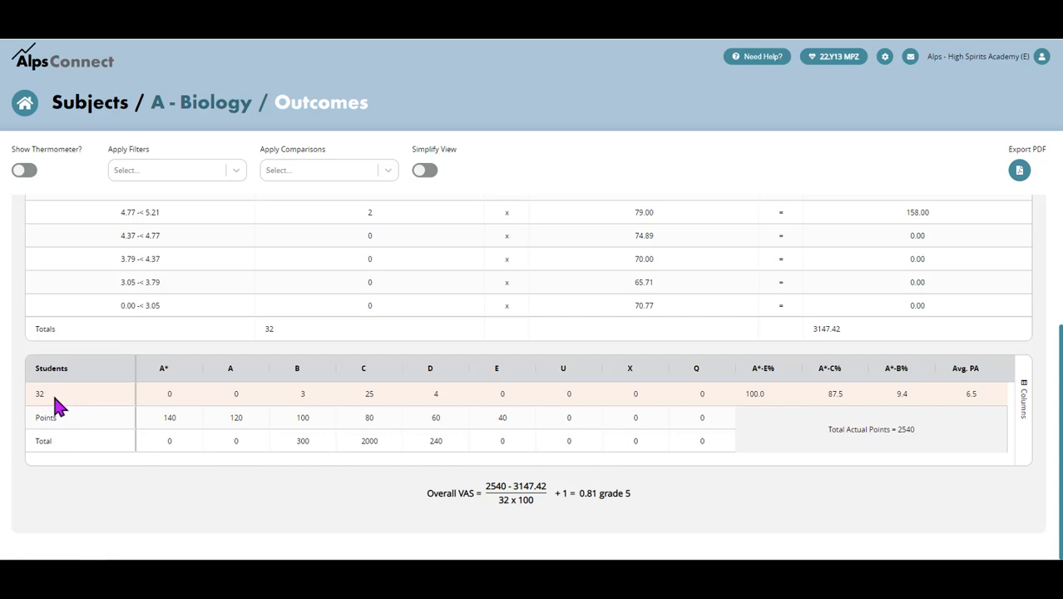
{"action": "mouse_move", "coordinate": [686, 408]}
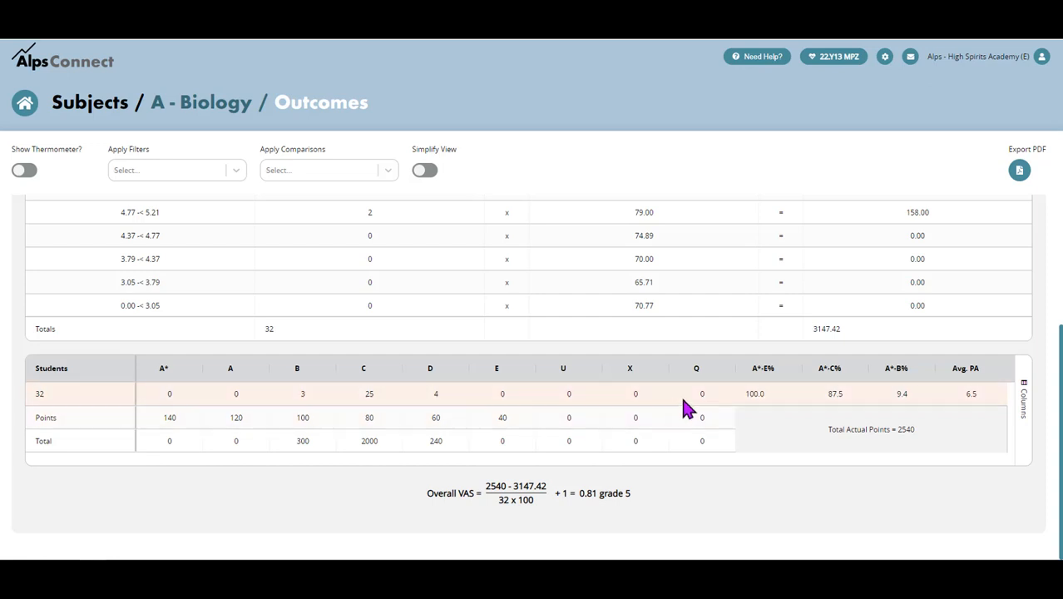
{"action": "mouse_move", "coordinate": [778, 414]}
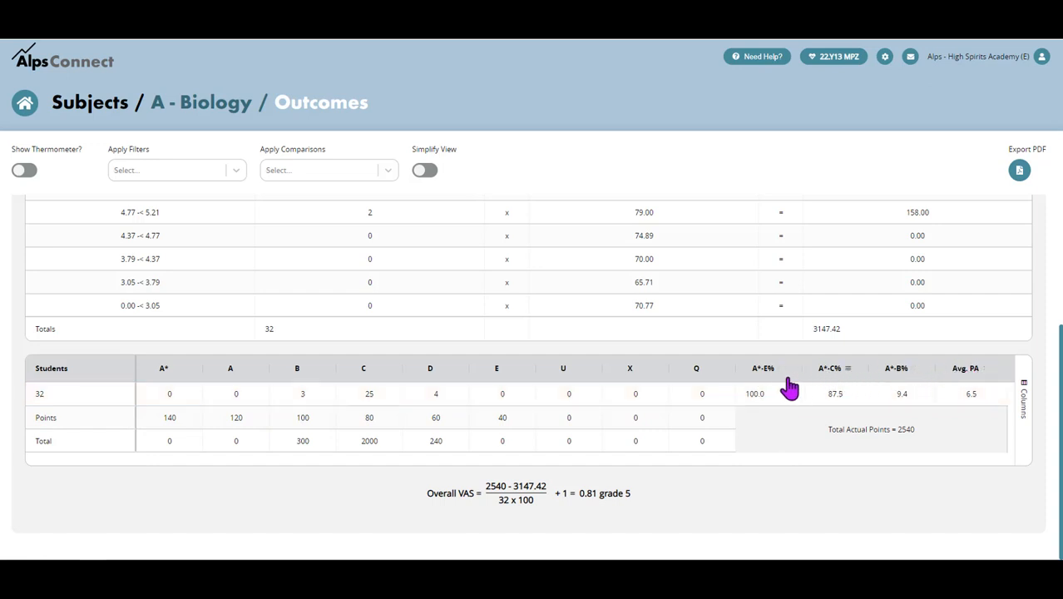
{"action": "mouse_move", "coordinate": [903, 377]}
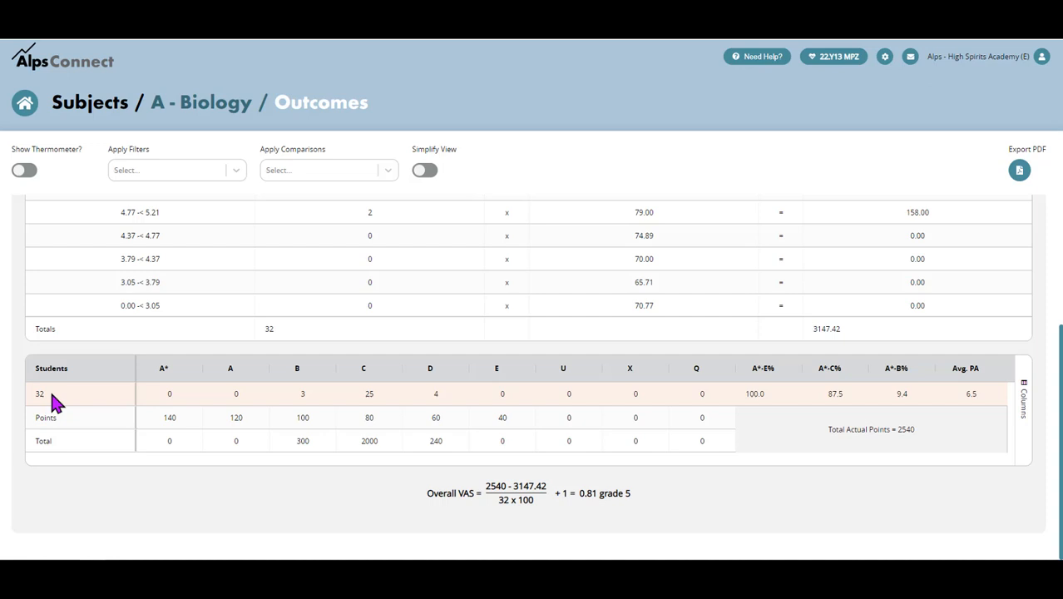
{"action": "mouse_move", "coordinate": [369, 403]}
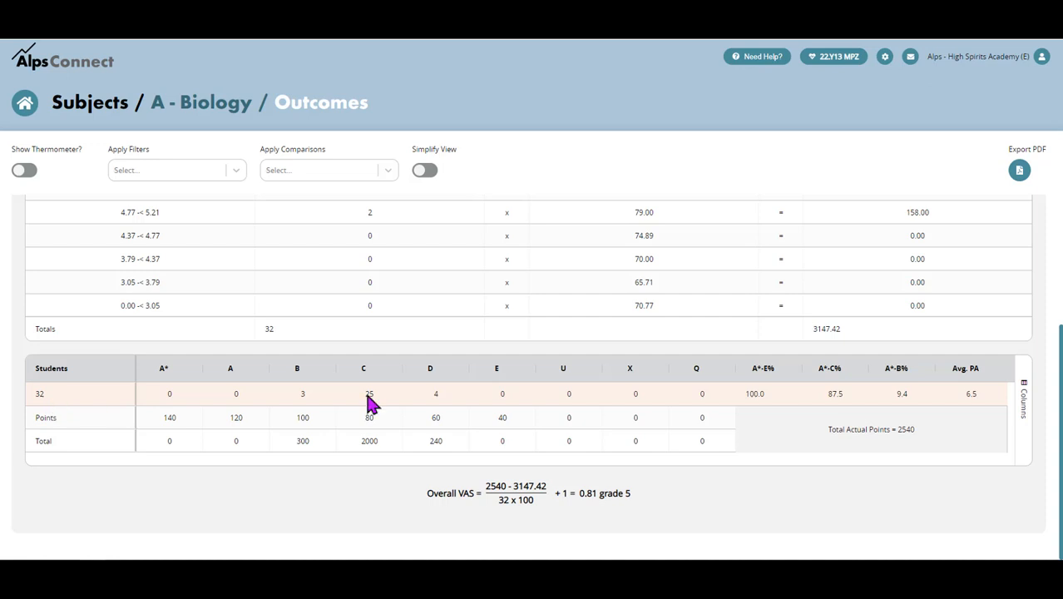
{"action": "mouse_move", "coordinate": [916, 399]}
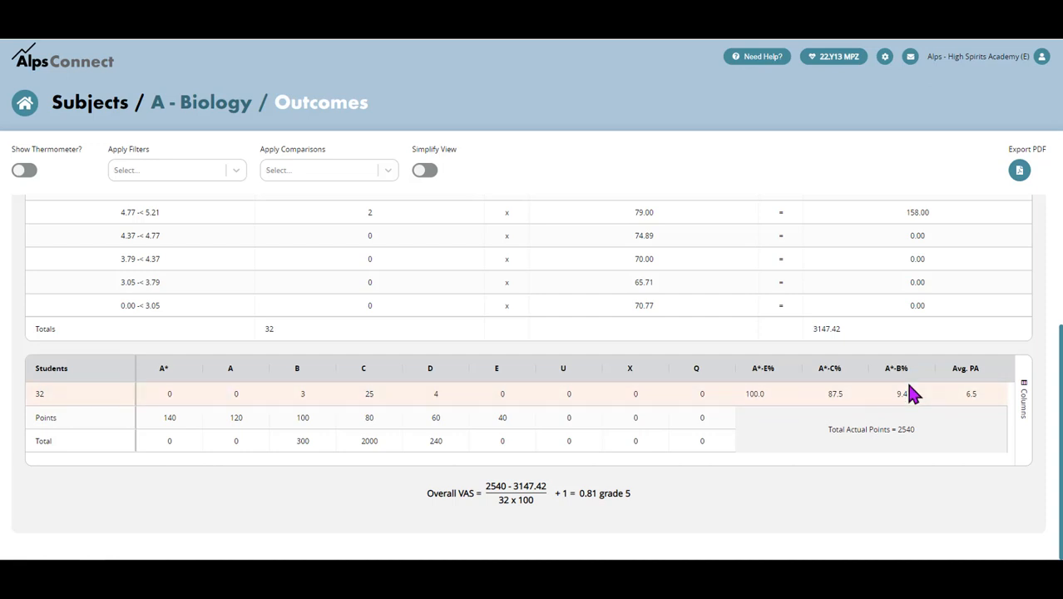
{"action": "mouse_move", "coordinate": [661, 437]}
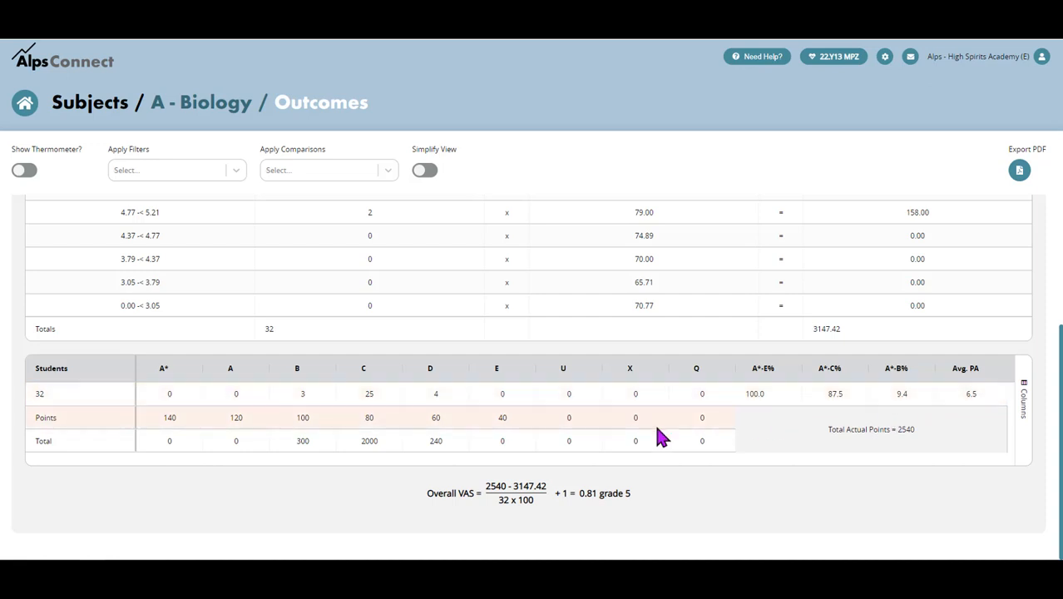
{"action": "mouse_move", "coordinate": [665, 491]}
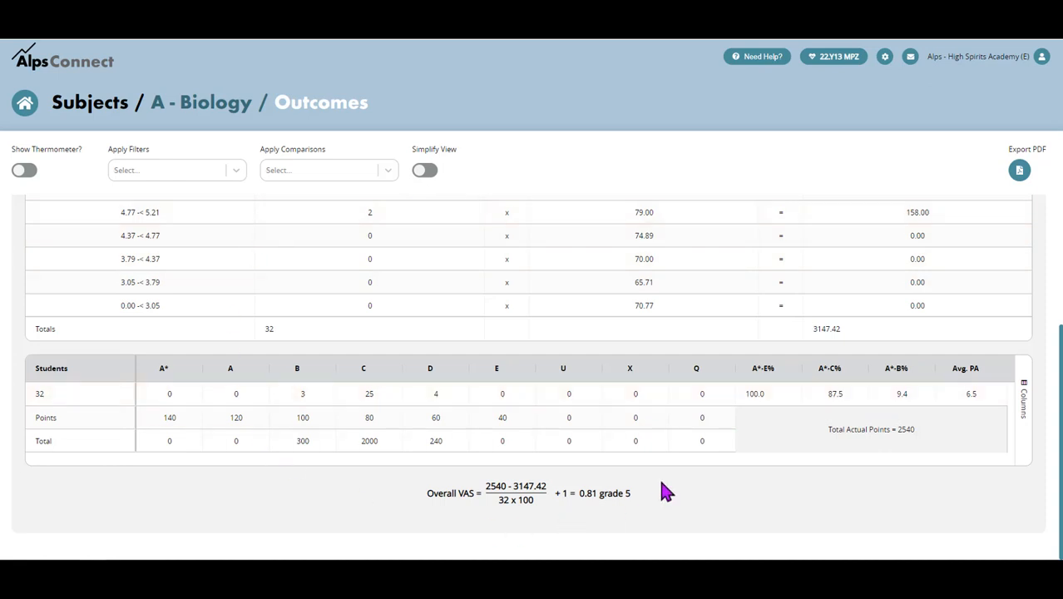
{"action": "left_click", "coordinate": [425, 170]}
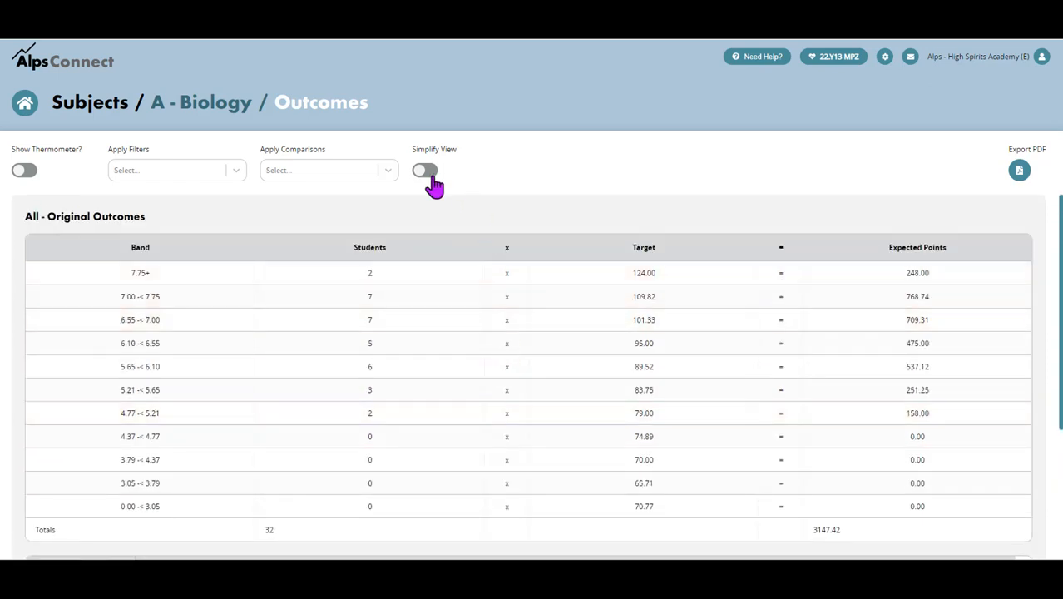
- Show the simplified VAS calculation view, then list the Biology report pages
{"action": "left_click", "coordinate": [425, 170]}
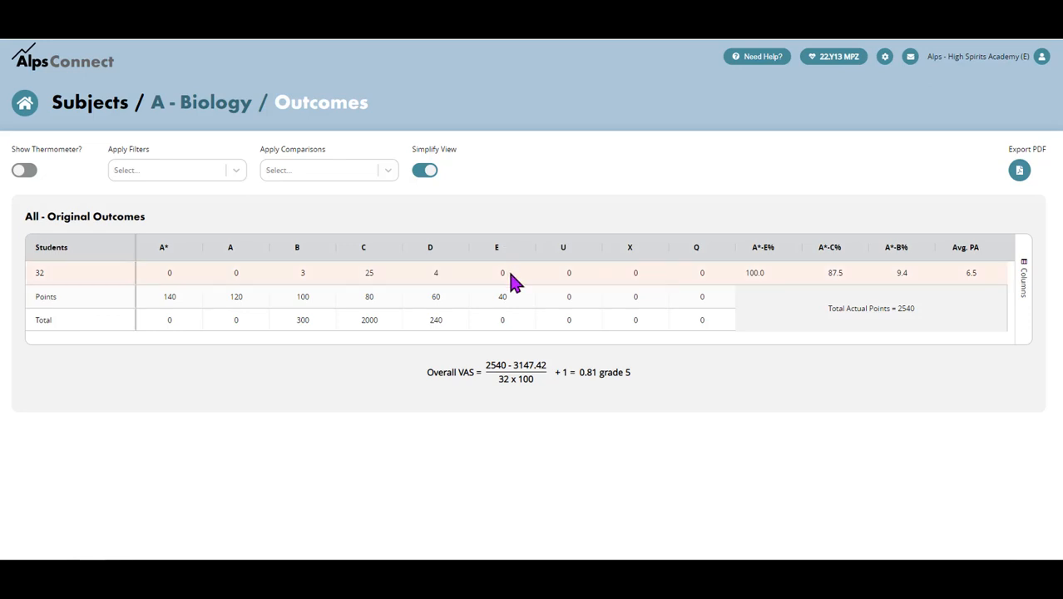
{"action": "mouse_move", "coordinate": [216, 279]}
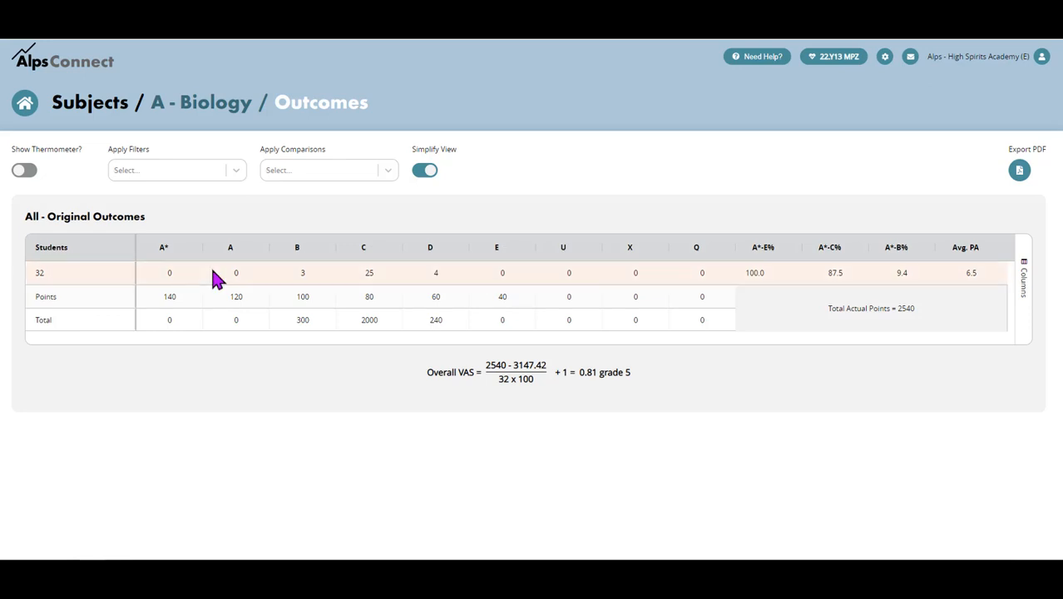
{"action": "mouse_move", "coordinate": [589, 298]}
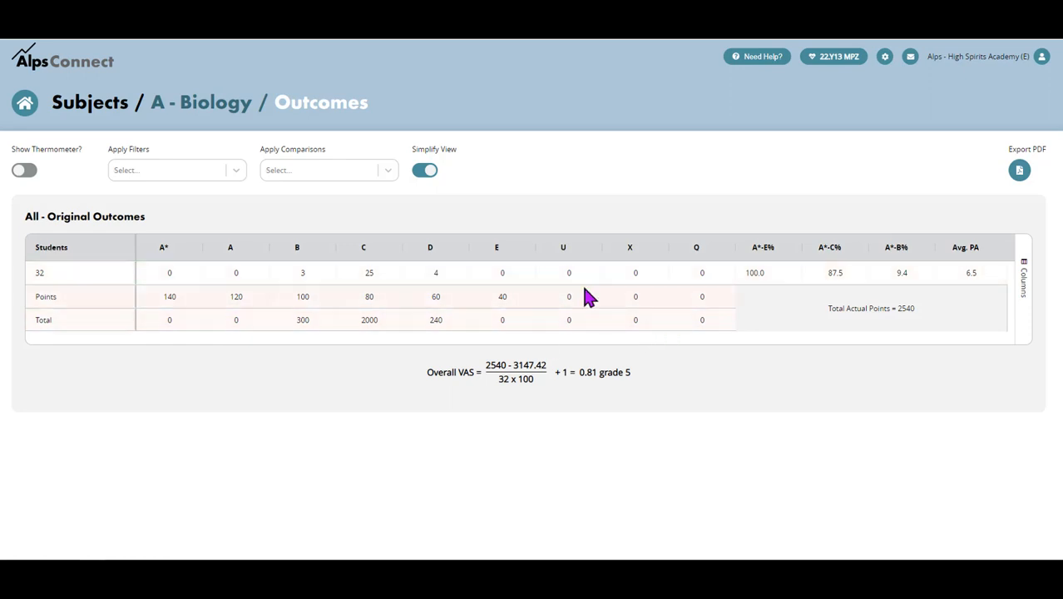
{"action": "mouse_move", "coordinate": [839, 55]}
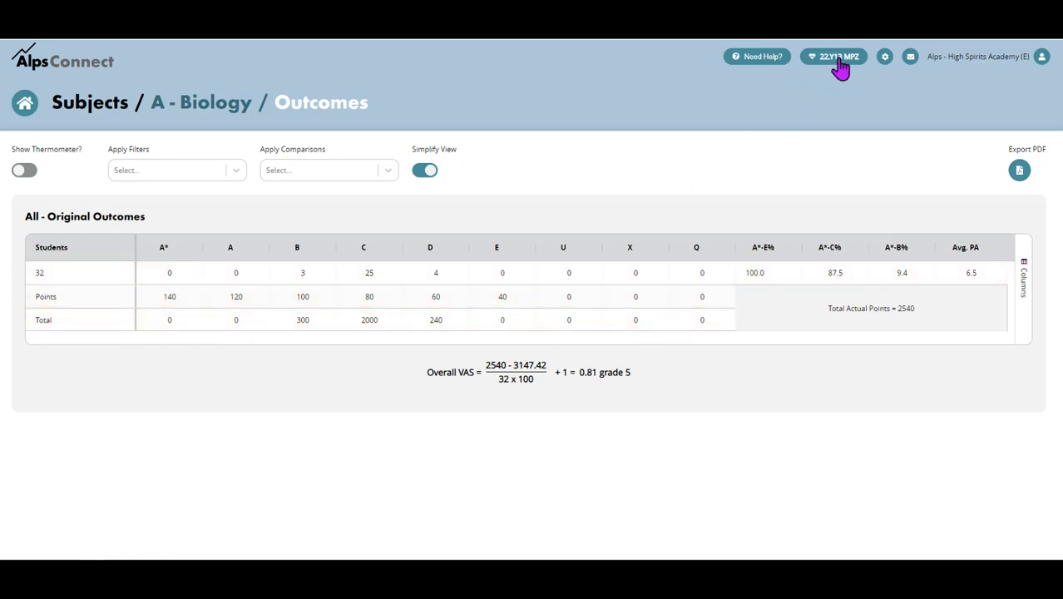
{"action": "mouse_move", "coordinate": [430, 273]}
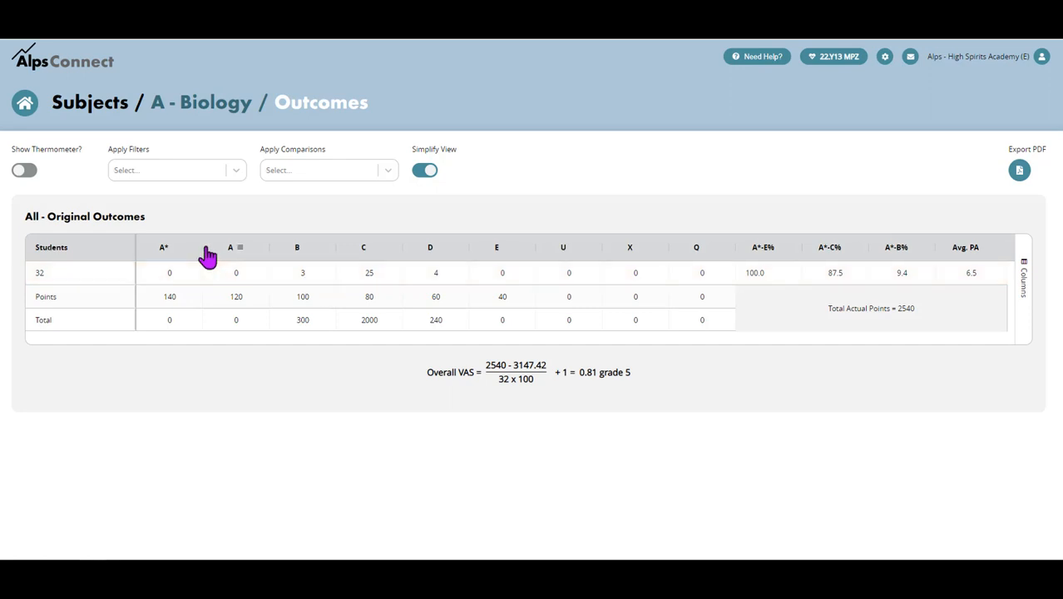
{"action": "left_click", "coordinate": [320, 101]}
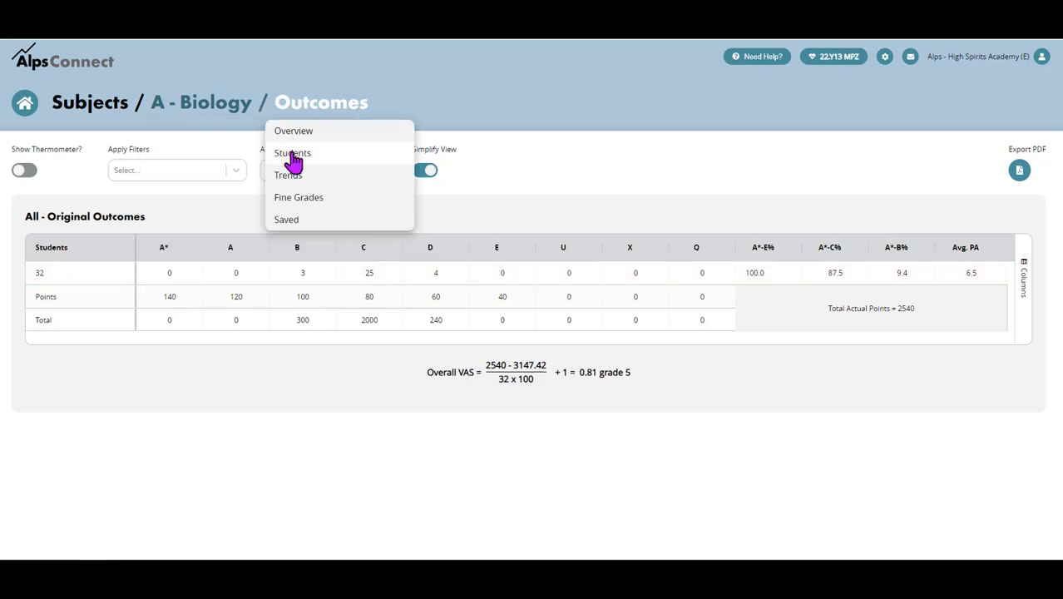
- Add Gender comparisons (All 32, Female 14, Male 18) and return to Outcomes
{"action": "left_click", "coordinate": [293, 153]}
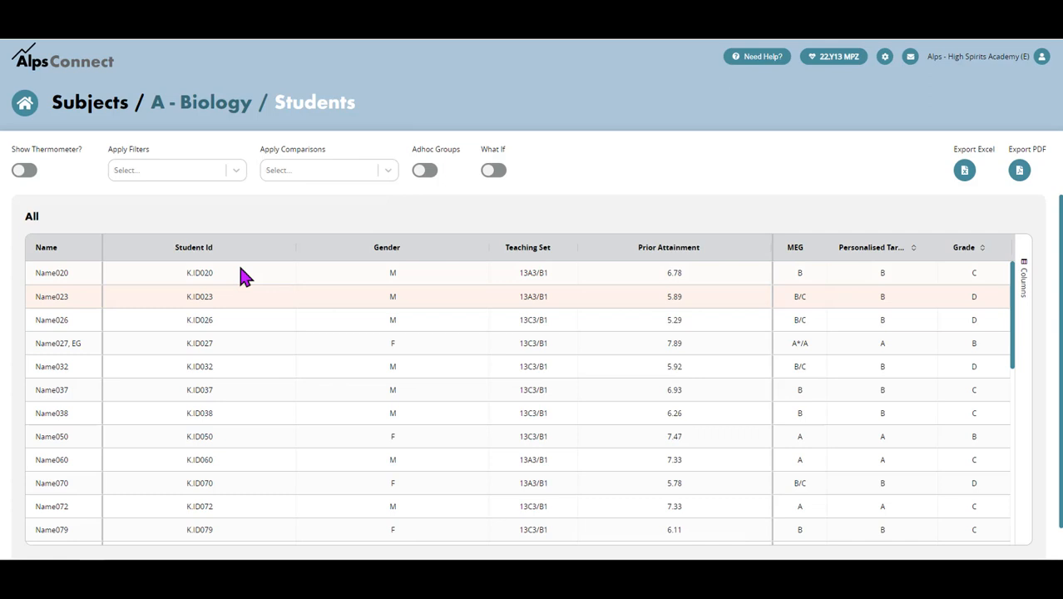
{"action": "mouse_move", "coordinate": [349, 379]}
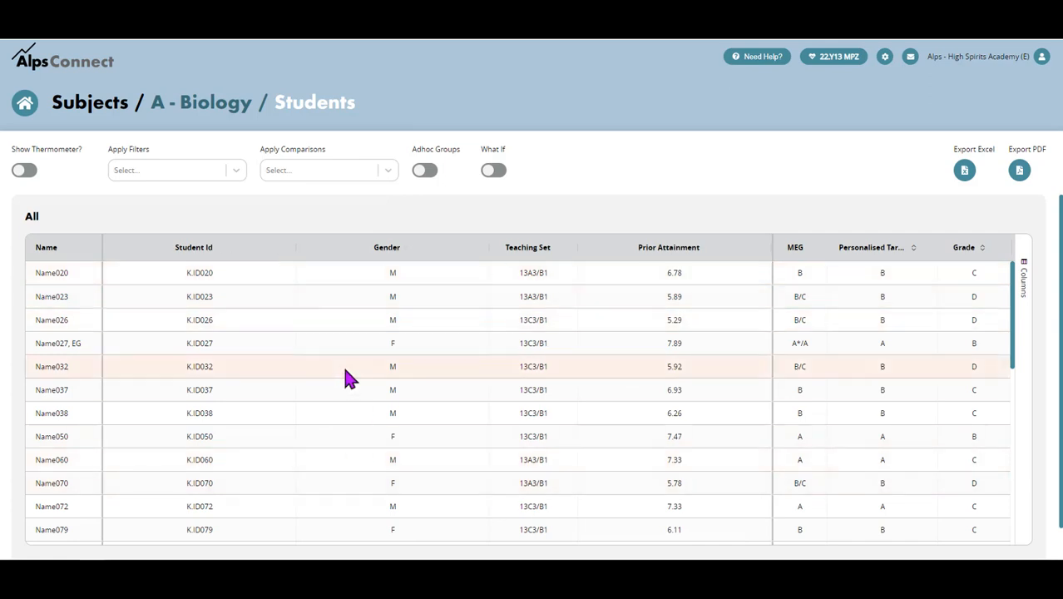
{"action": "mouse_move", "coordinate": [302, 189]}
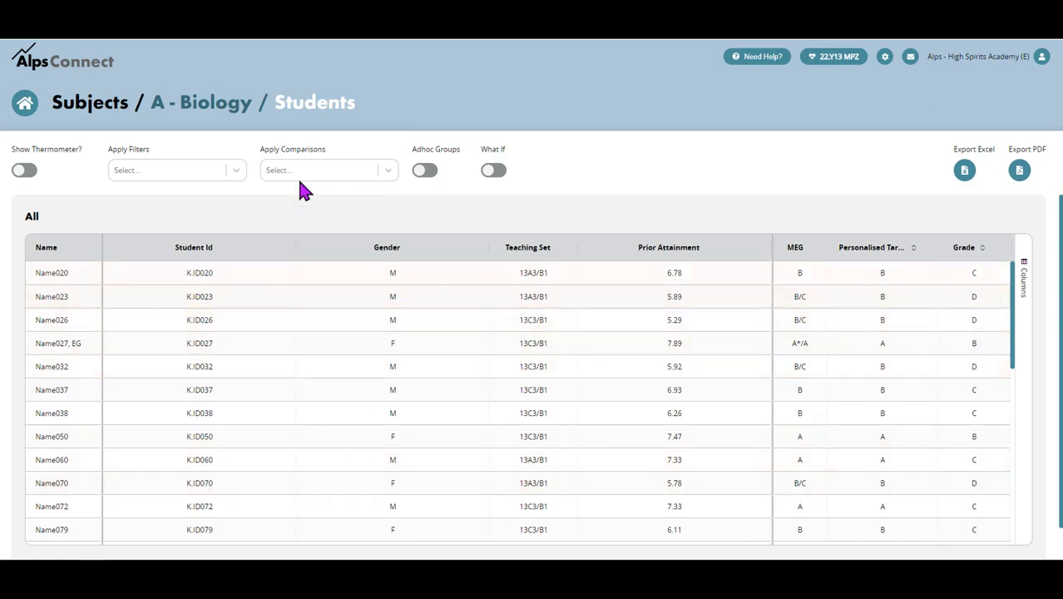
{"action": "left_click", "coordinate": [325, 170]}
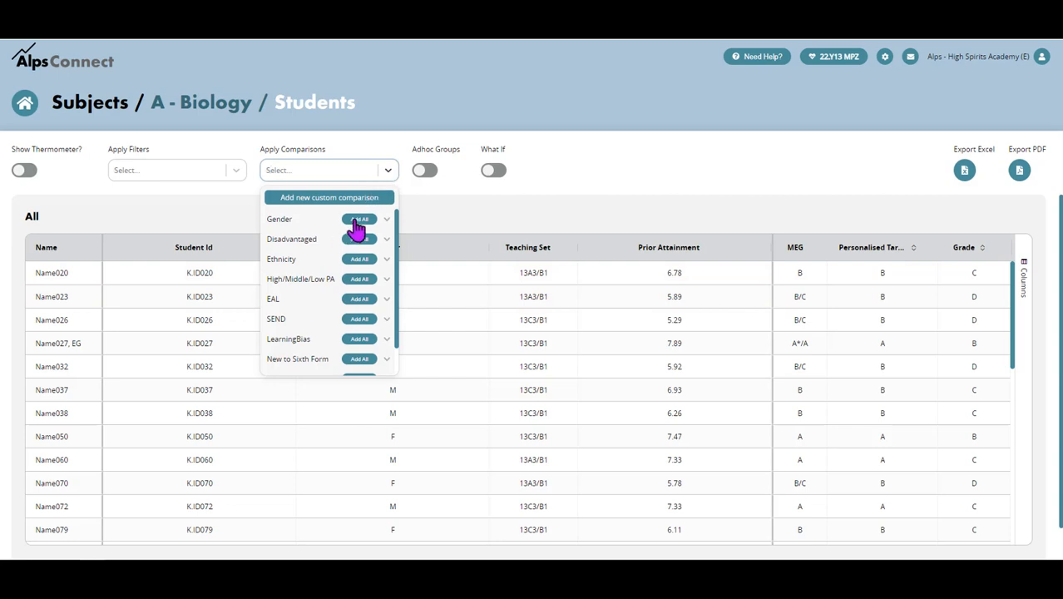
{"action": "left_click", "coordinate": [360, 218]}
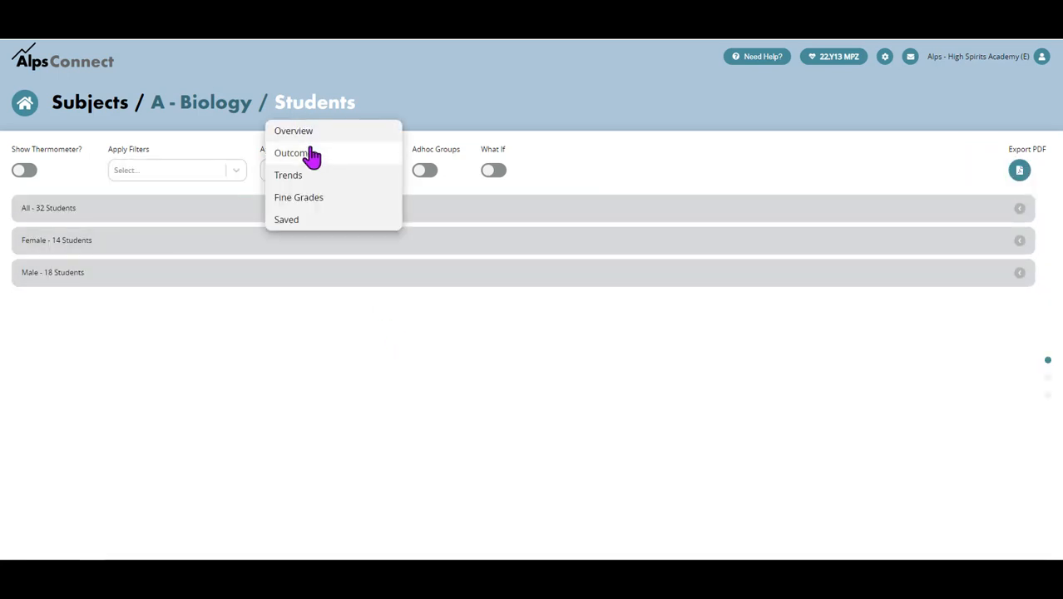
{"action": "left_click", "coordinate": [292, 152]}
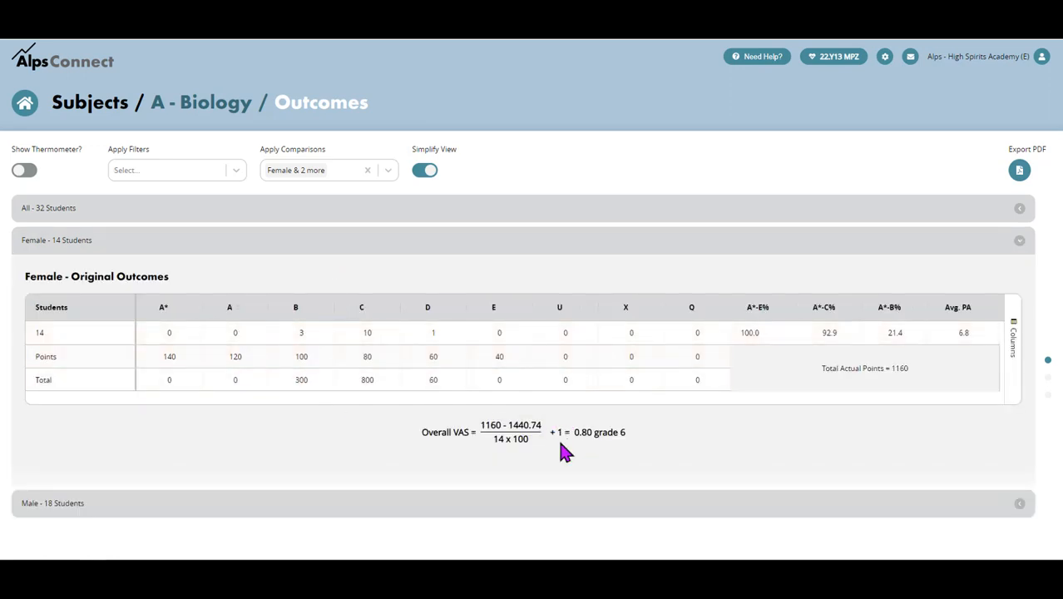
{"action": "mouse_move", "coordinate": [572, 386]}
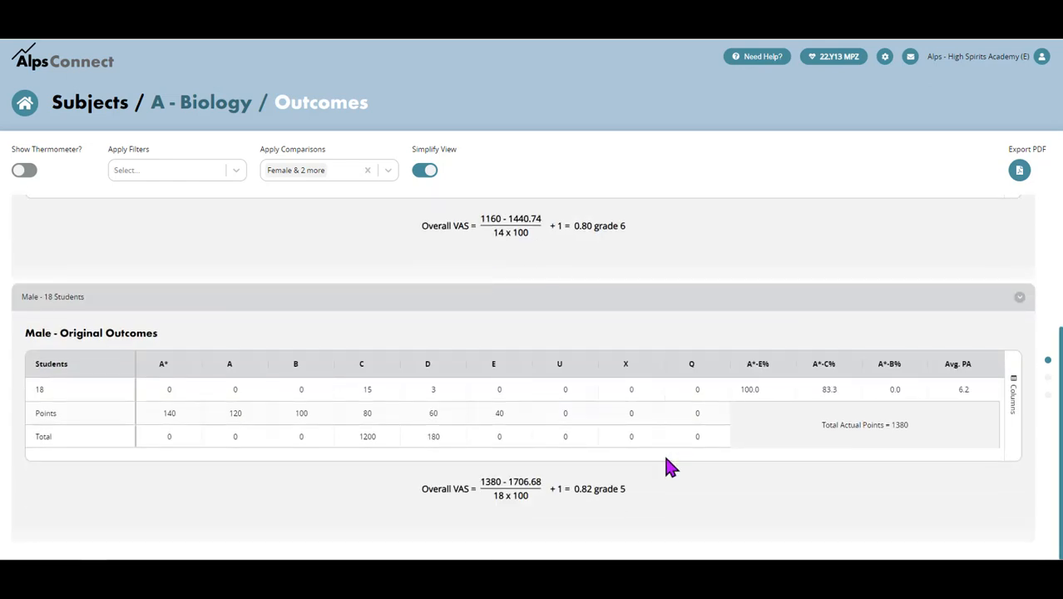
- Review the Female and Male outcome tables, then remove the gender comparison
{"action": "scroll", "scroll_direction": "up", "scroll_amount": 3}
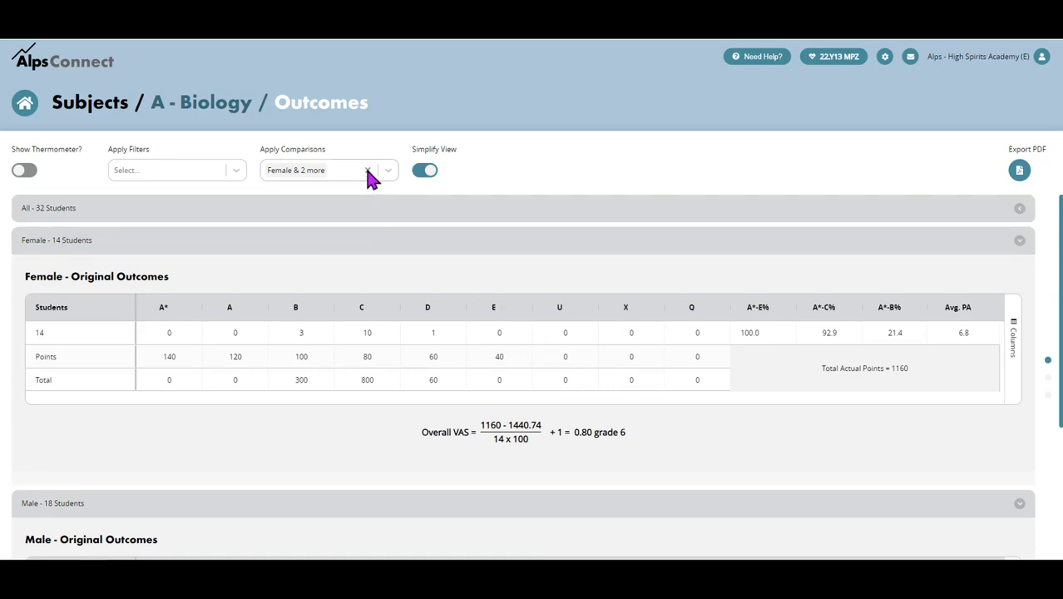
{"action": "left_click", "coordinate": [379, 170]}
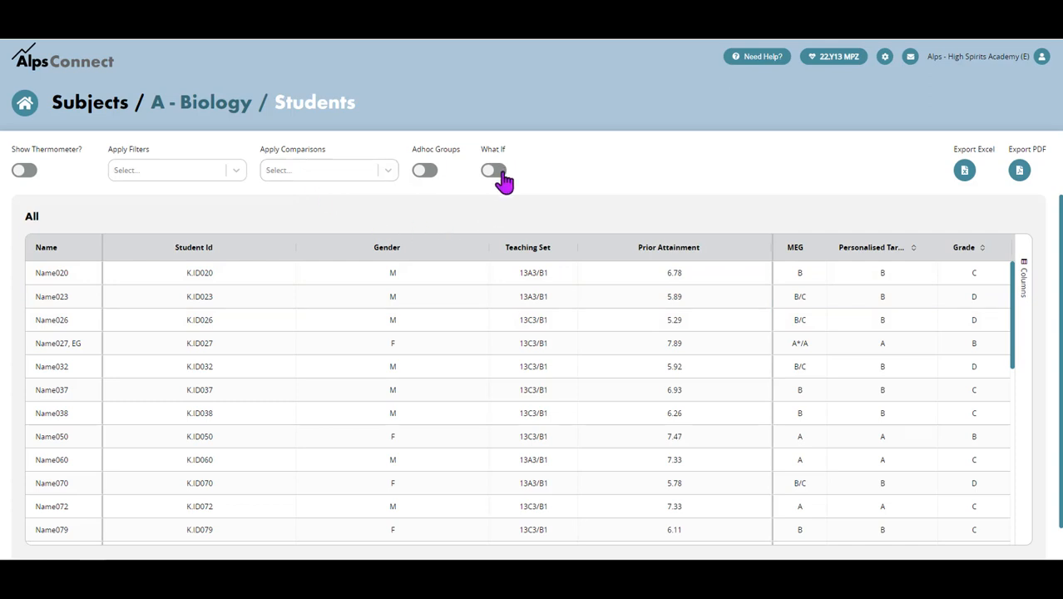
- Enable What If, sort by Grade, and change three B students' What If grades to A
{"action": "left_click", "coordinate": [493, 170]}
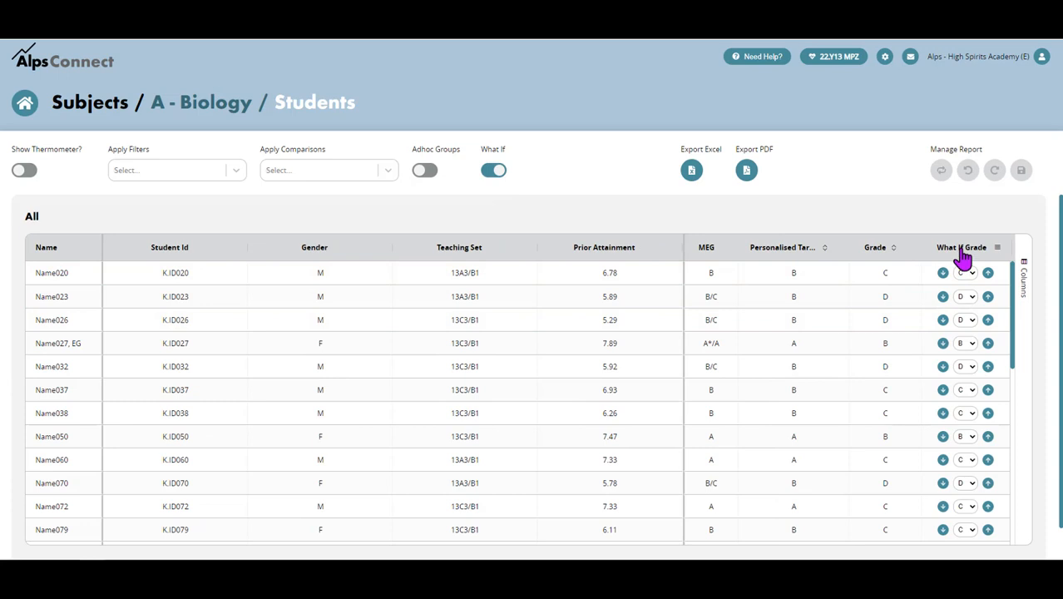
{"action": "mouse_move", "coordinate": [891, 296]}
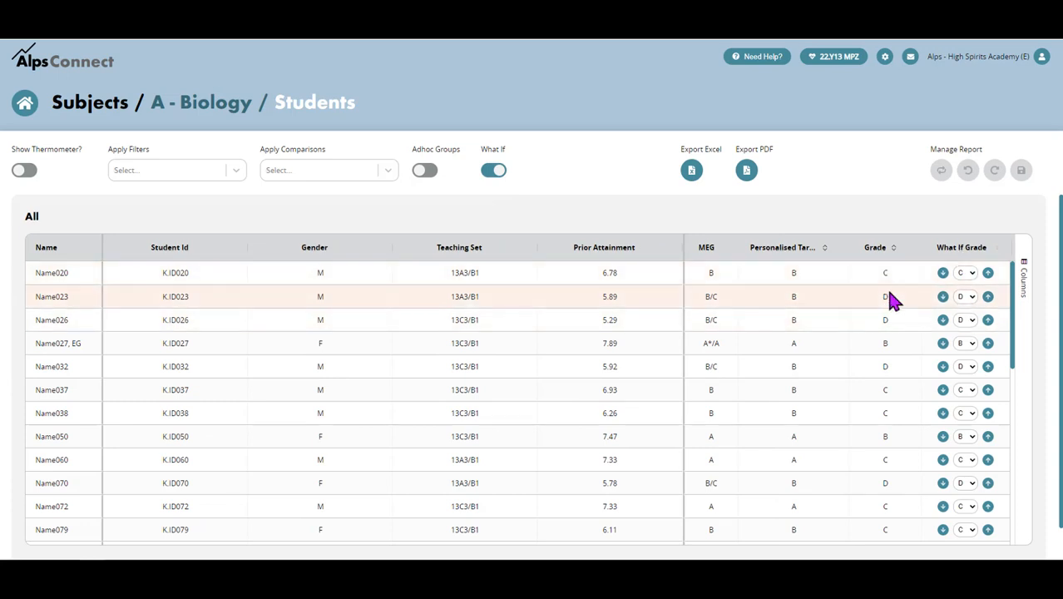
{"action": "left_click", "coordinate": [876, 247]}
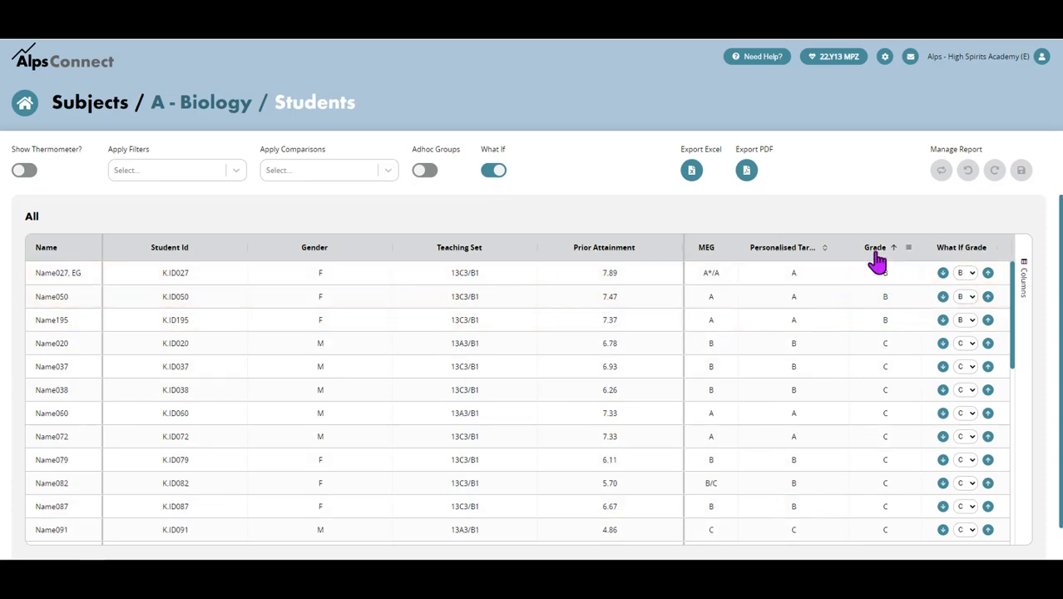
{"action": "left_click", "coordinate": [988, 273]}
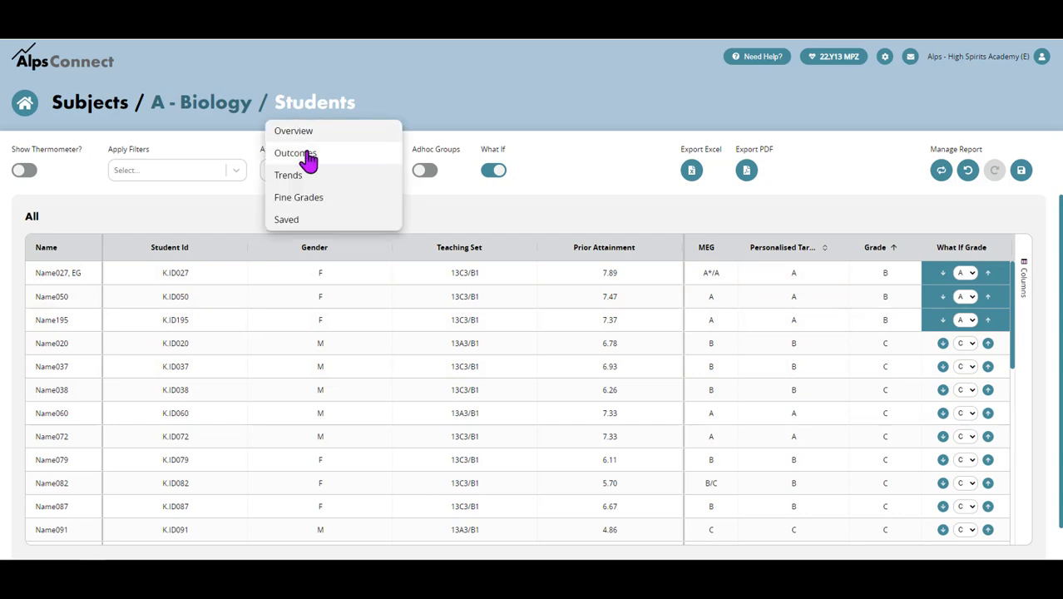
- View the What If Outcomes panel: three more A grades, 2600 points, VAS 0.83
{"action": "left_click", "coordinate": [295, 152]}
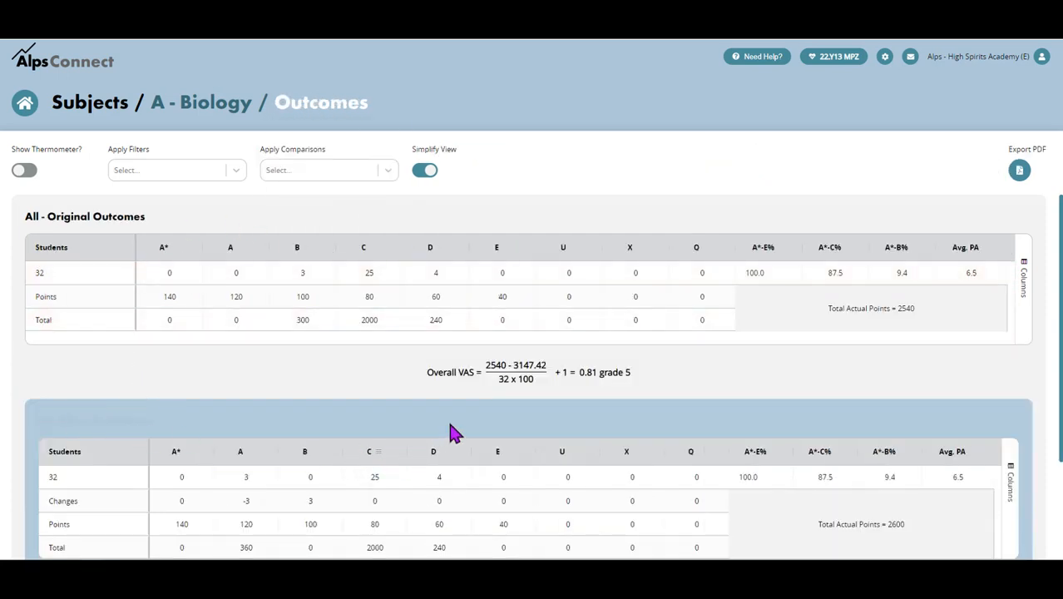
{"action": "scroll", "scroll_direction": "down", "scroll_amount": 3}
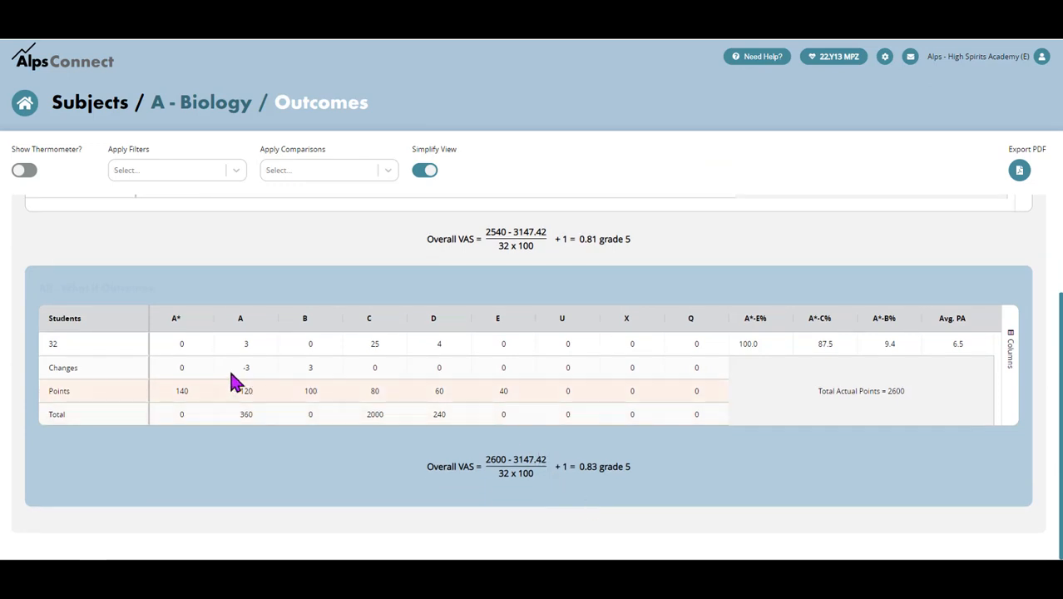
{"action": "mouse_move", "coordinate": [125, 373]}
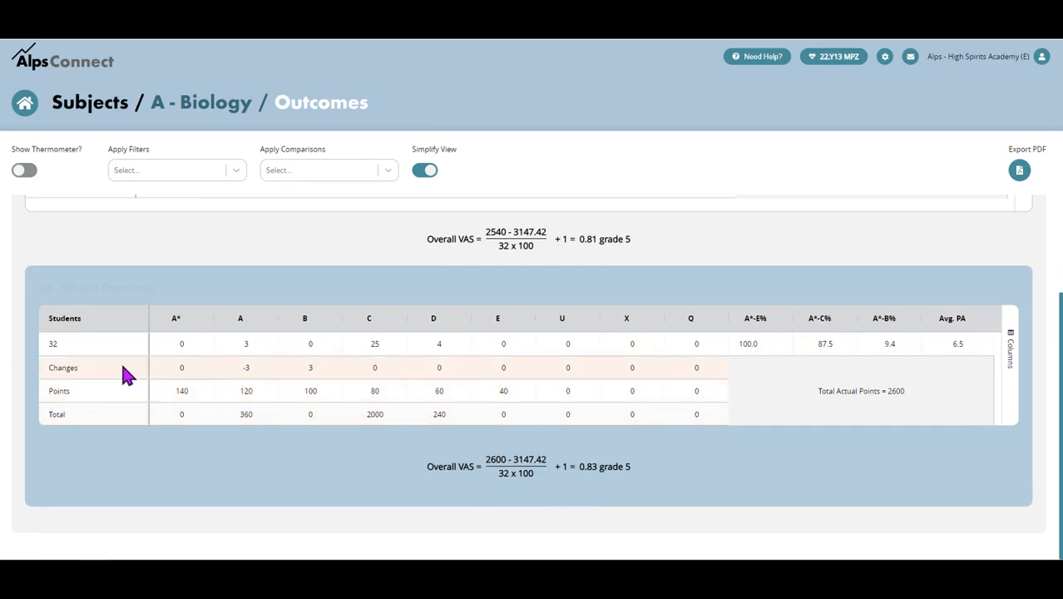
{"action": "mouse_move", "coordinate": [612, 486]}
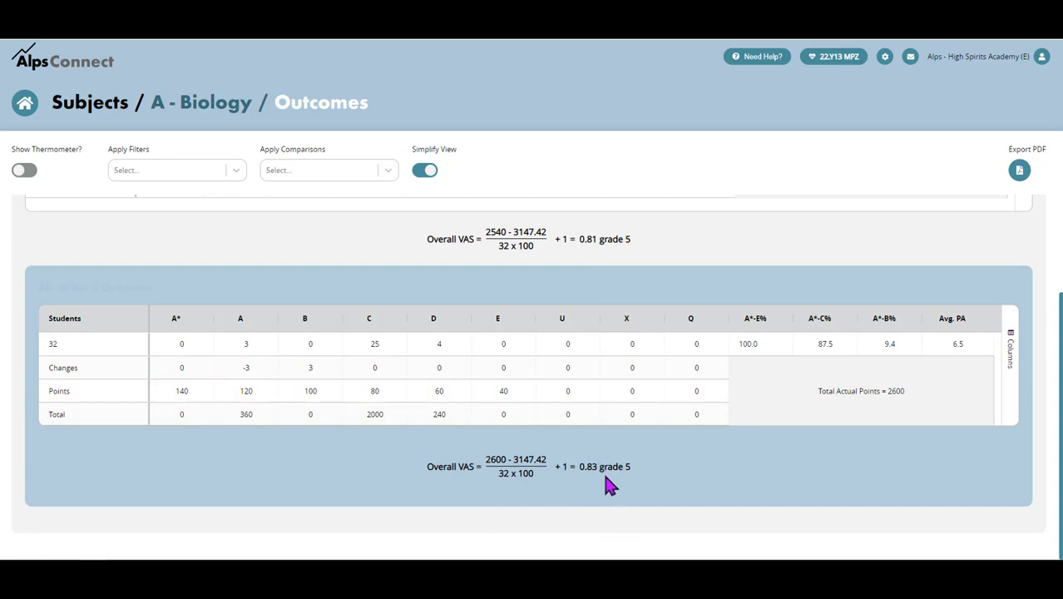
{"action": "mouse_move", "coordinate": [583, 466]}
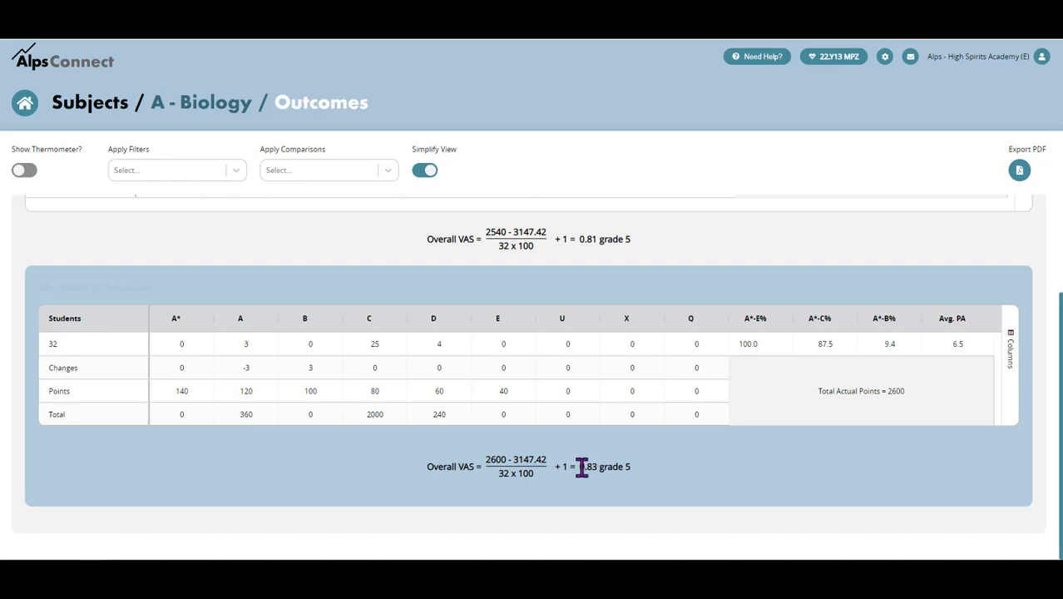
{"action": "mouse_move", "coordinate": [312, 345]}
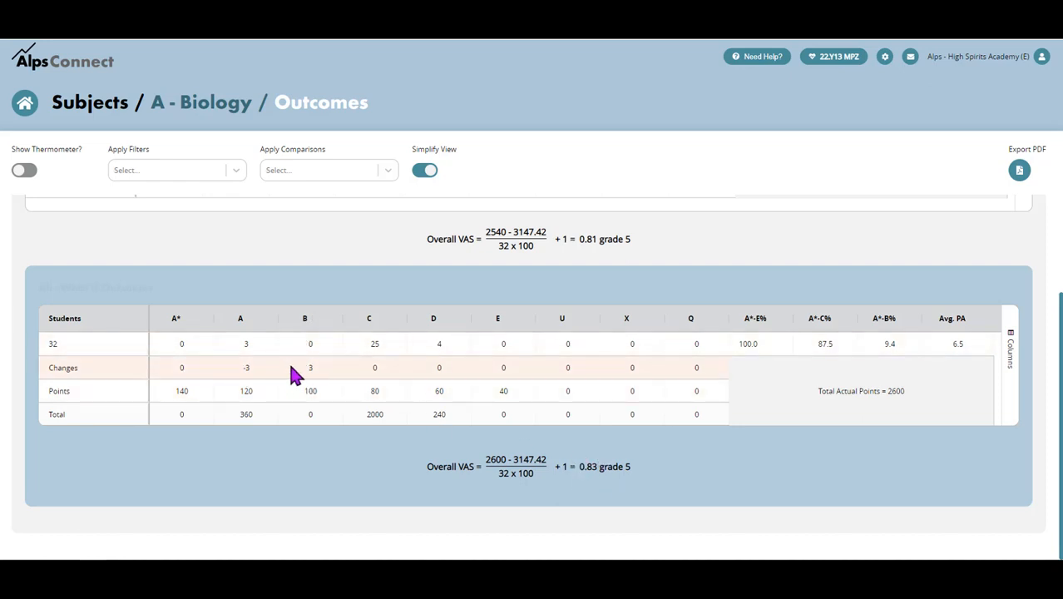
{"action": "mouse_move", "coordinate": [288, 366]}
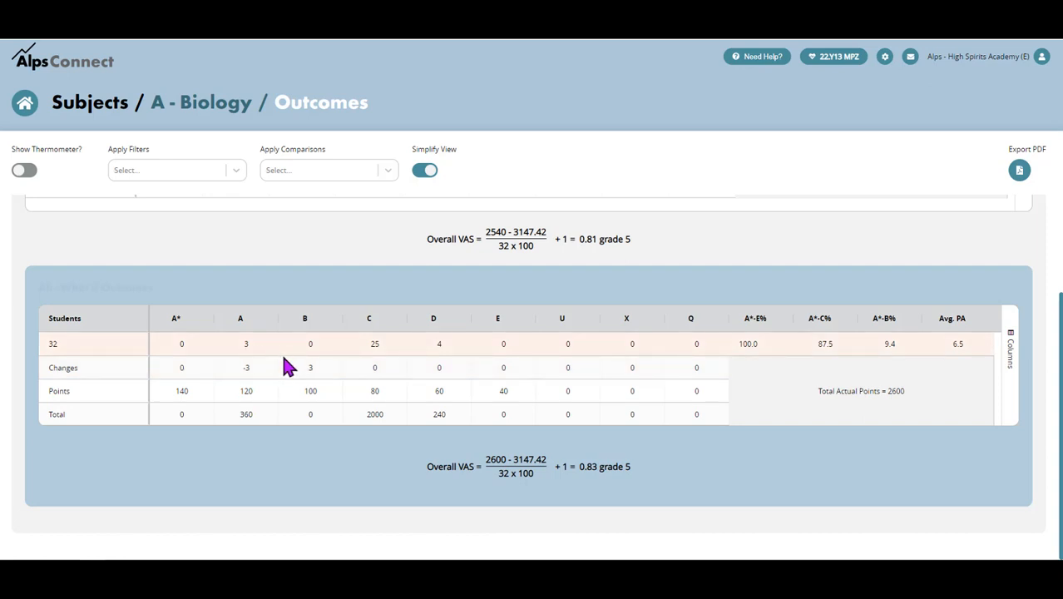
{"action": "mouse_move", "coordinate": [312, 369]}
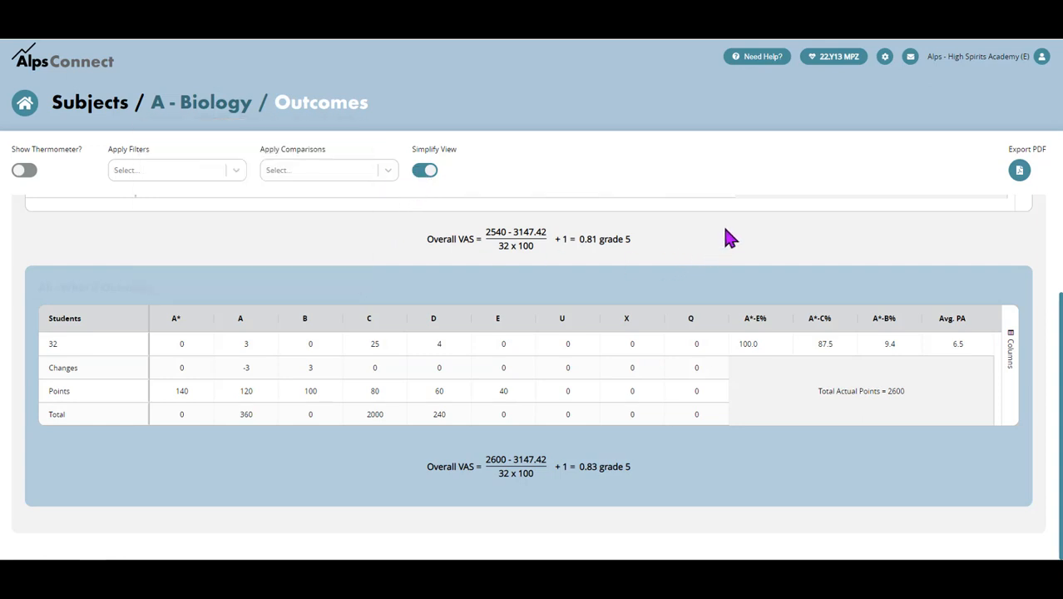
{"action": "mouse_move", "coordinate": [727, 243]}
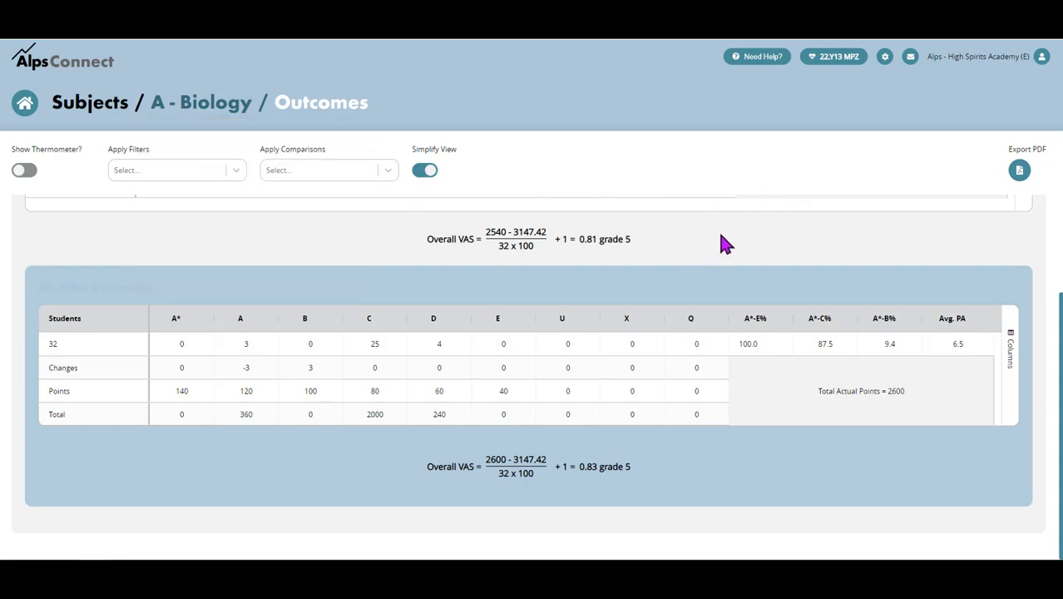